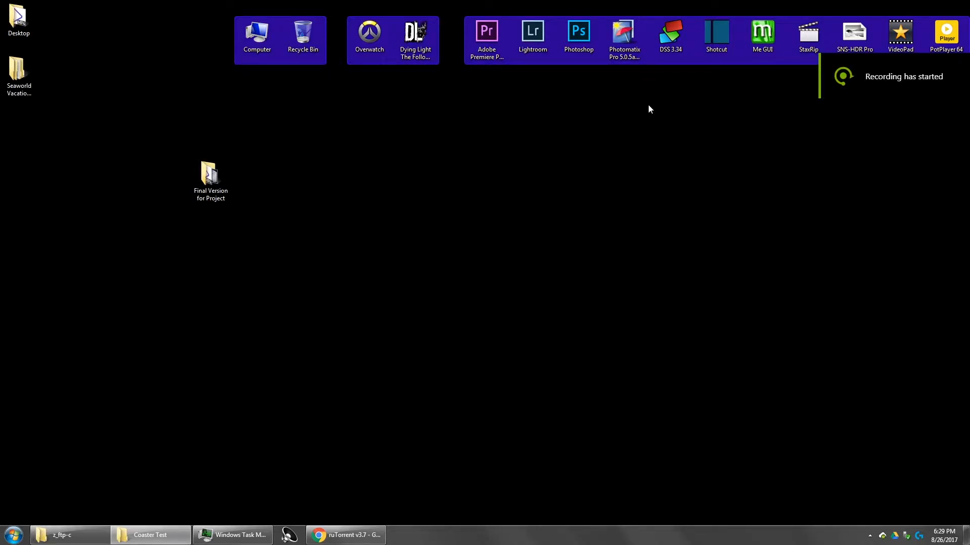
pyautogui.moveTo(619, 122)
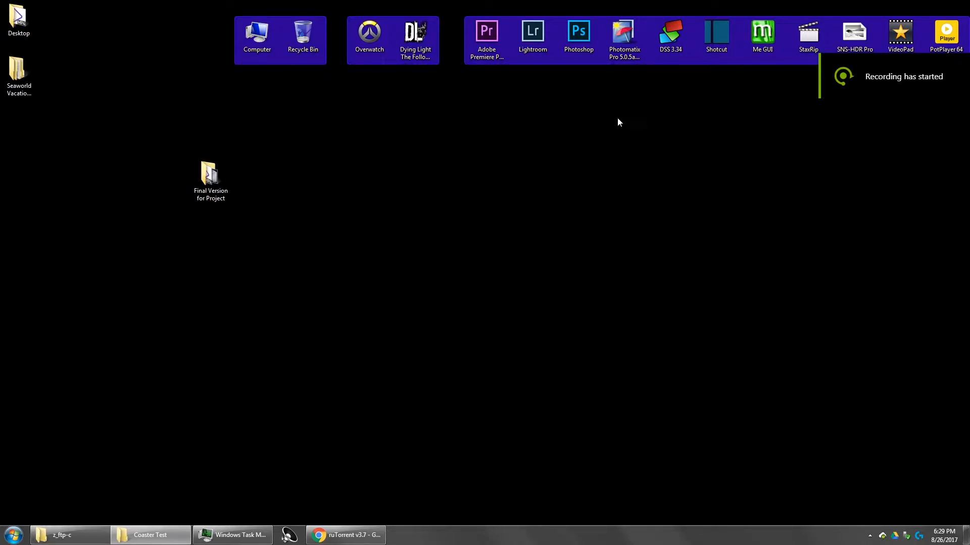
pyautogui.moveTo(575, 163)
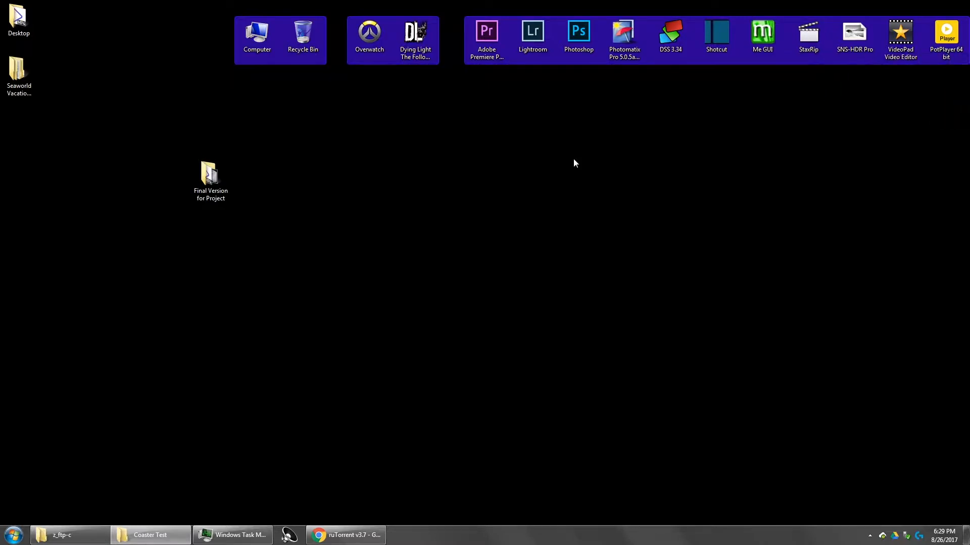
pyautogui.moveTo(491, 167)
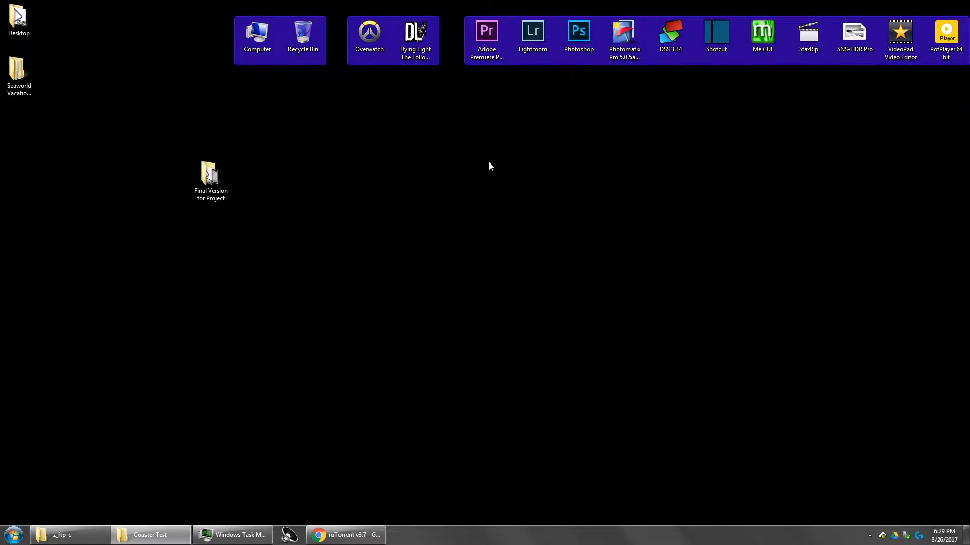
pyautogui.moveTo(125, 132)
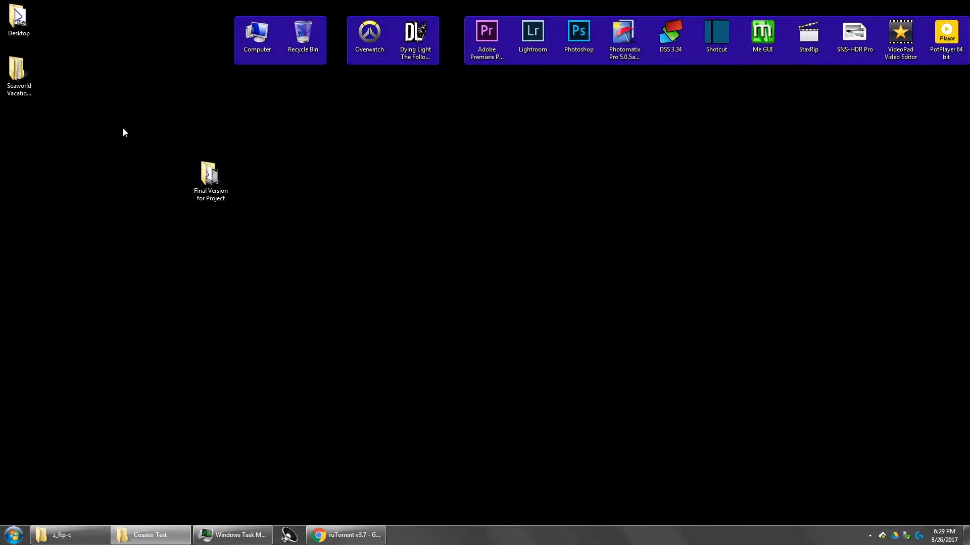
pyautogui.moveTo(332, 236)
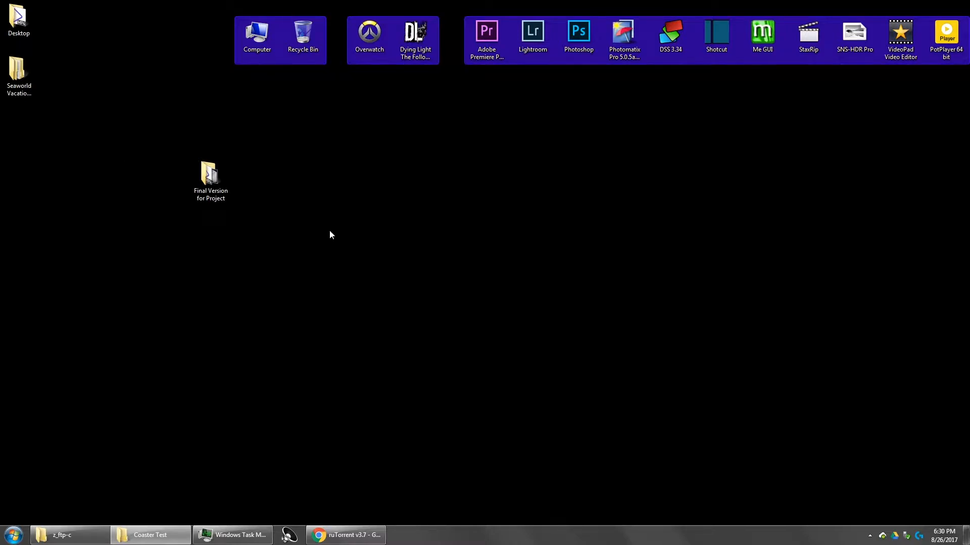
pyautogui.moveTo(388, 120)
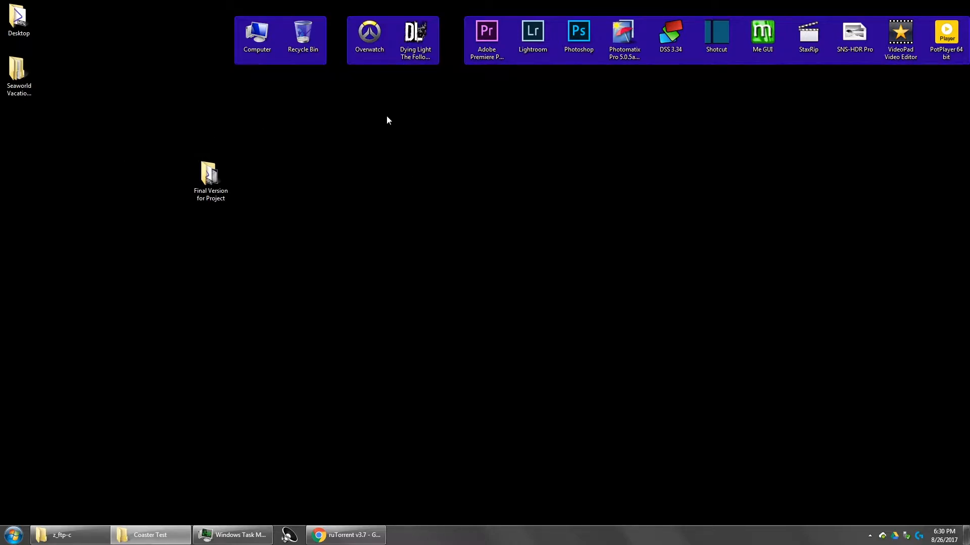
pyautogui.moveTo(453, 128)
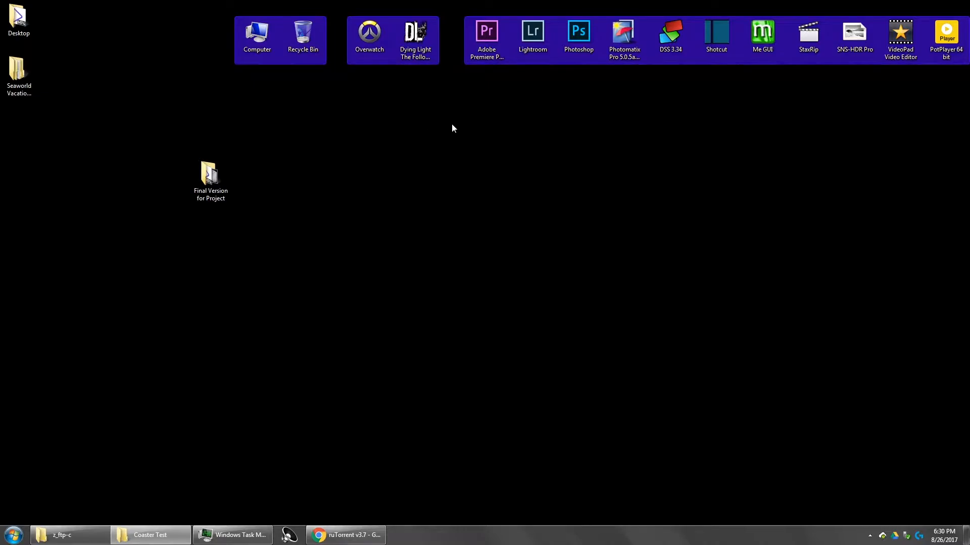
pyautogui.moveTo(475, 72)
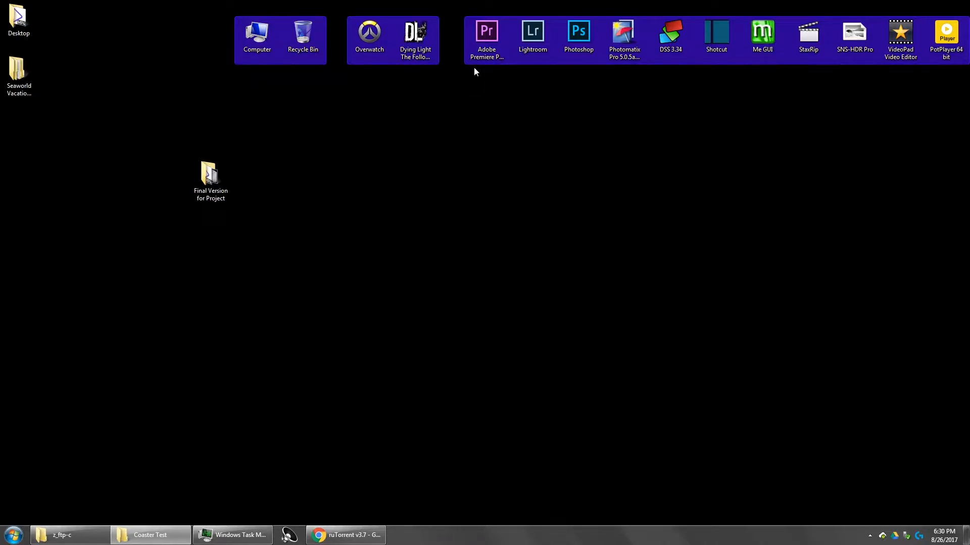
# - Open the Final Version for Project and Primary folders and select Primary.prproj
pyautogui.click(211, 176)
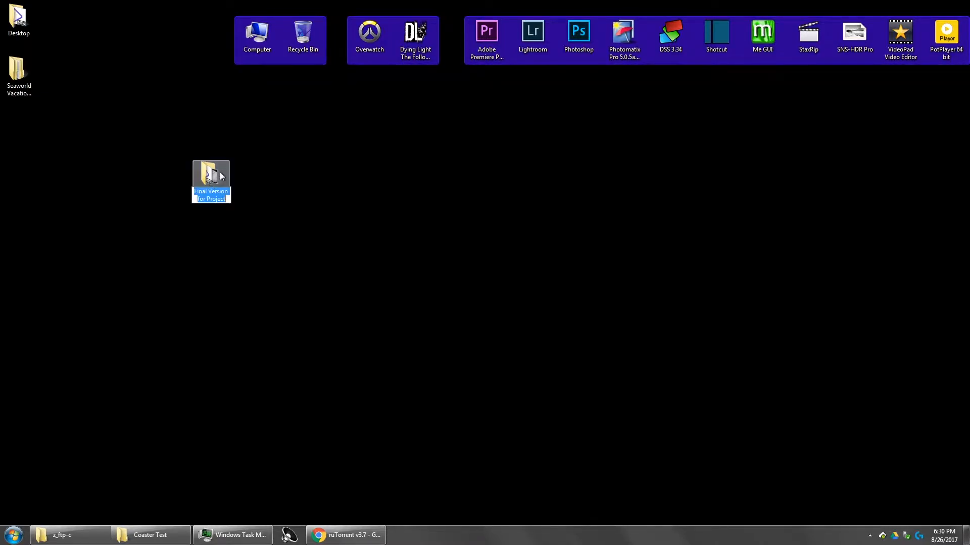
pyautogui.doubleClick(211, 176)
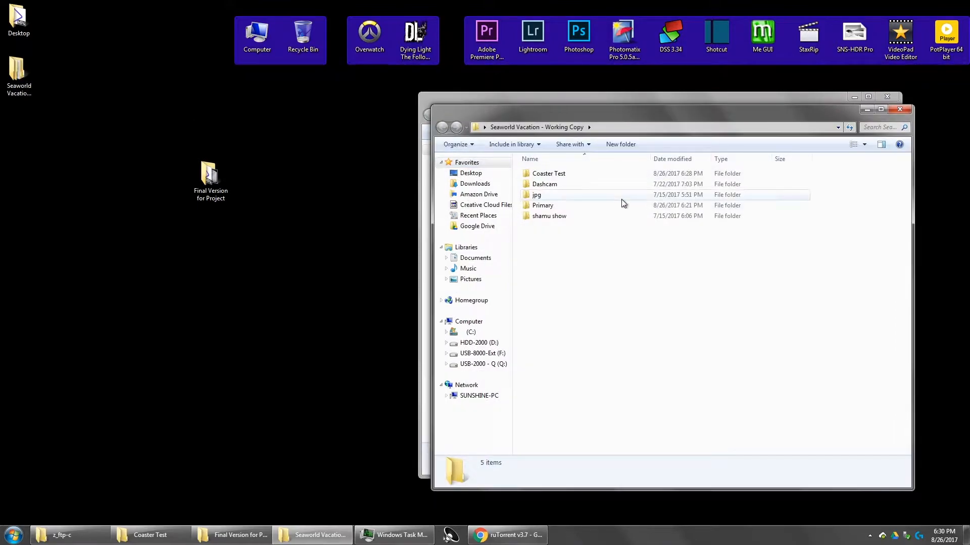
pyautogui.doubleClick(543, 205)
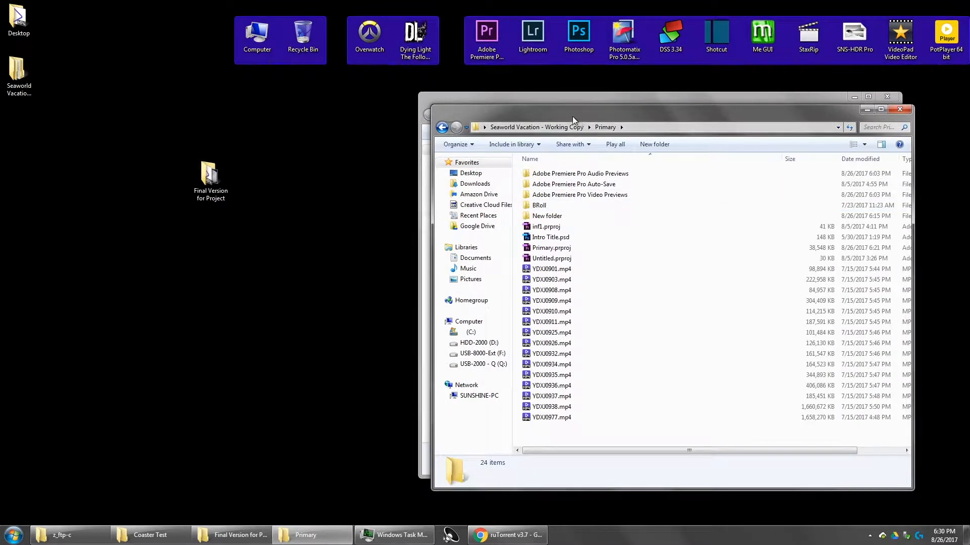
pyautogui.click(550, 248)
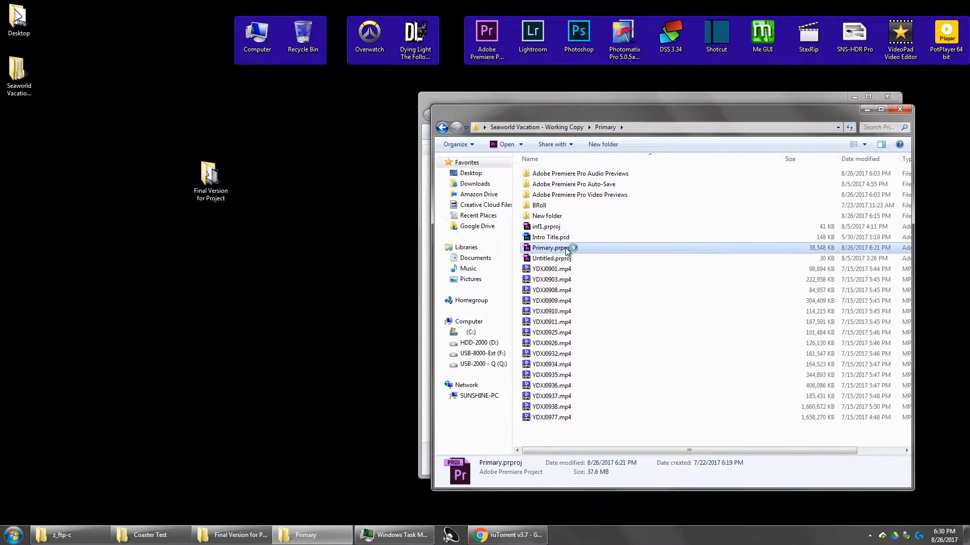
# - Launch Primary.prproj in Premiere Pro and switch to the Assembly workspace
pyautogui.doubleClick(550, 248)
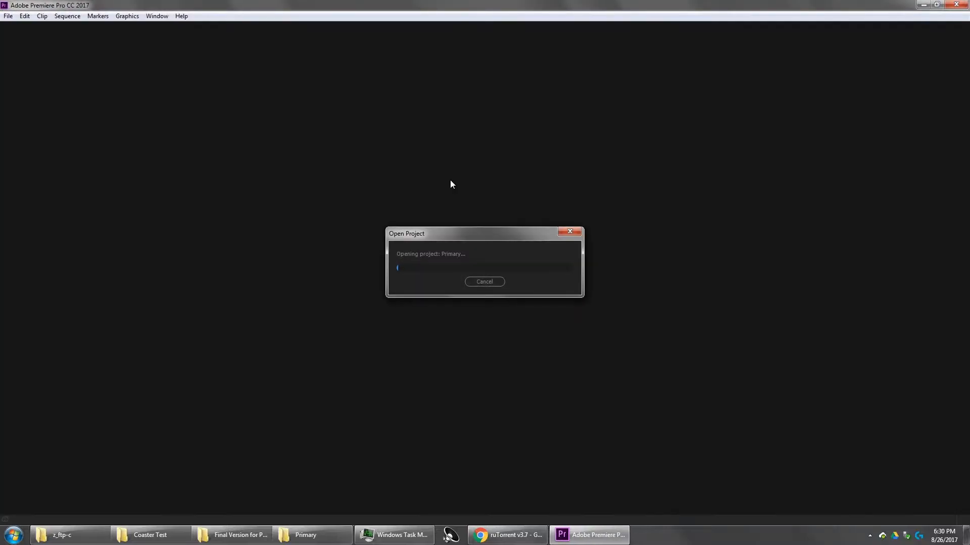
pyautogui.moveTo(437, 173)
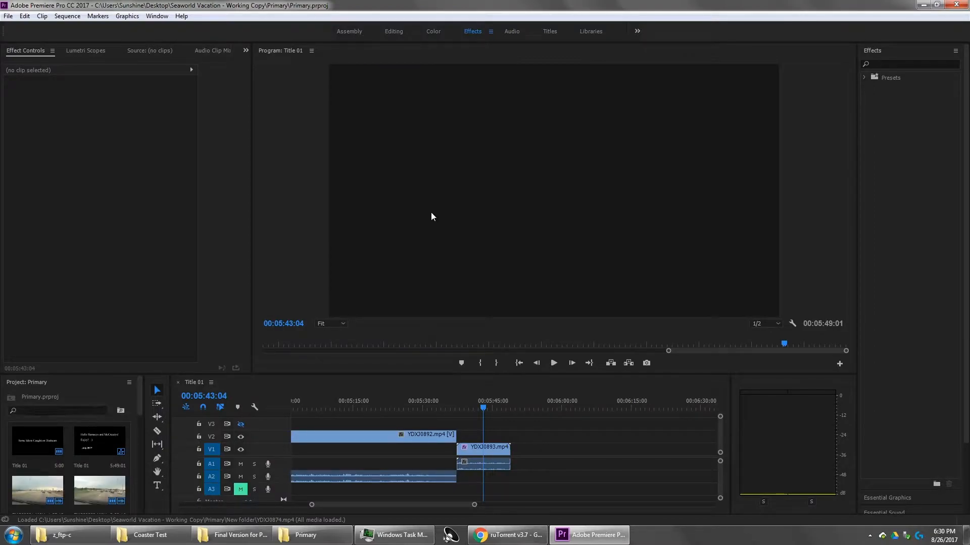
pyautogui.moveTo(355, 106)
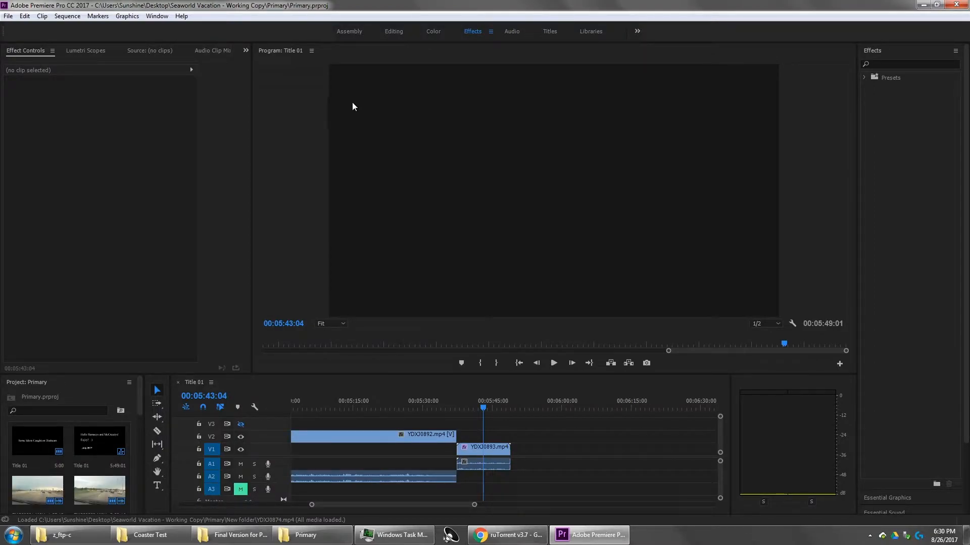
pyautogui.click(349, 30)
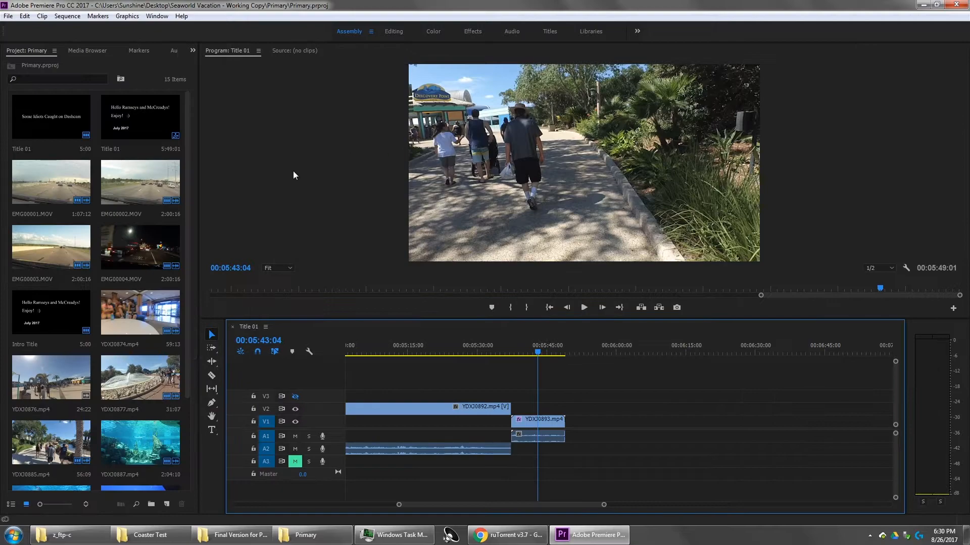
pyautogui.moveTo(129, 199)
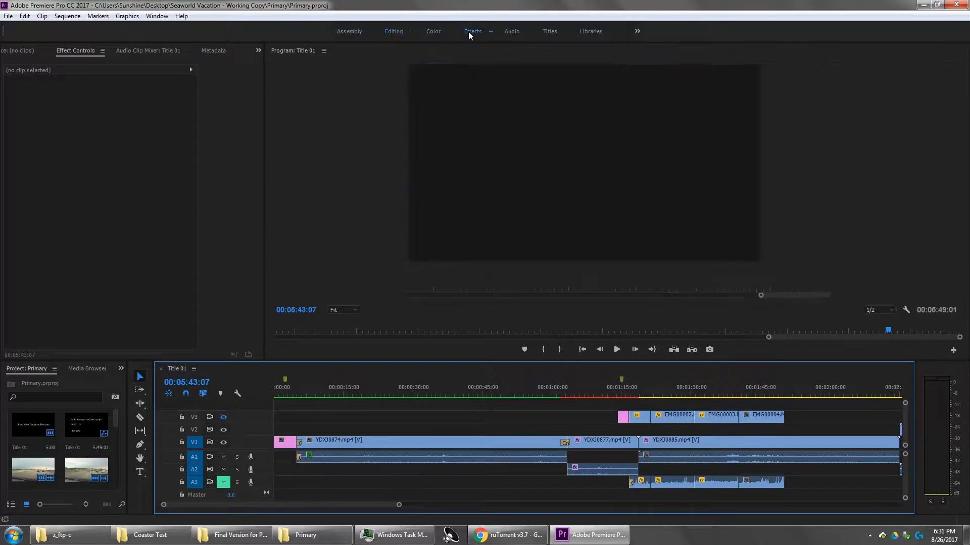
# - Switch to the Color workspace, then on to the Effects workspace
pyautogui.click(432, 31)
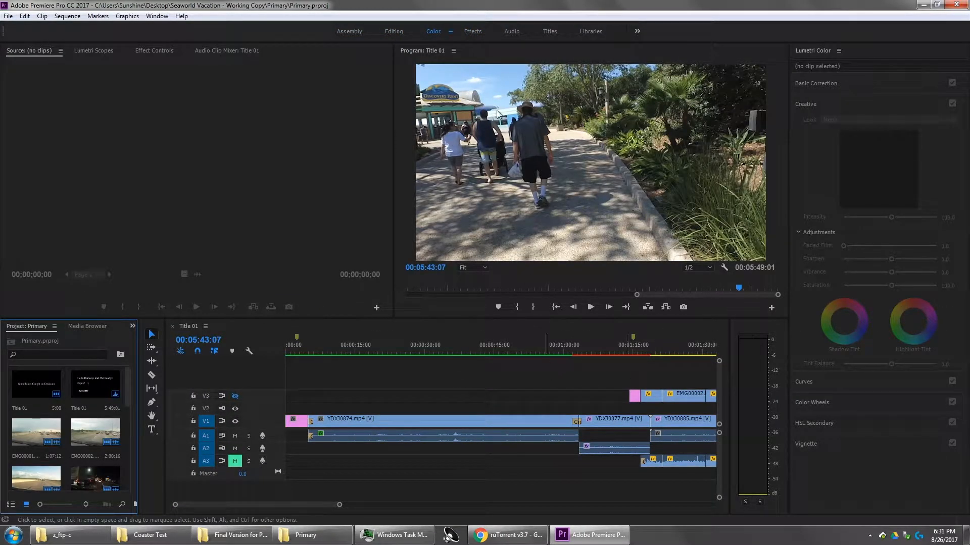
pyautogui.click(472, 31)
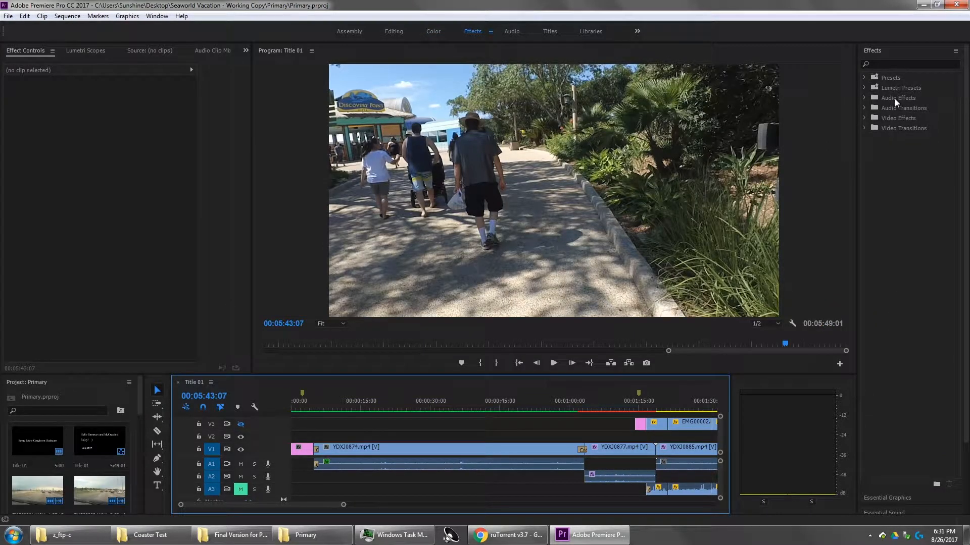
pyautogui.moveTo(897, 122)
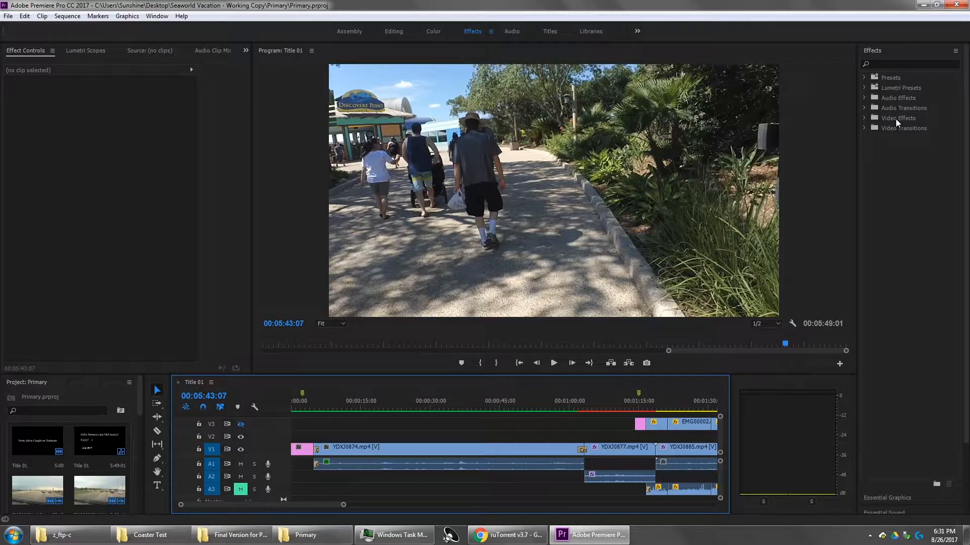
pyautogui.moveTo(965, 134)
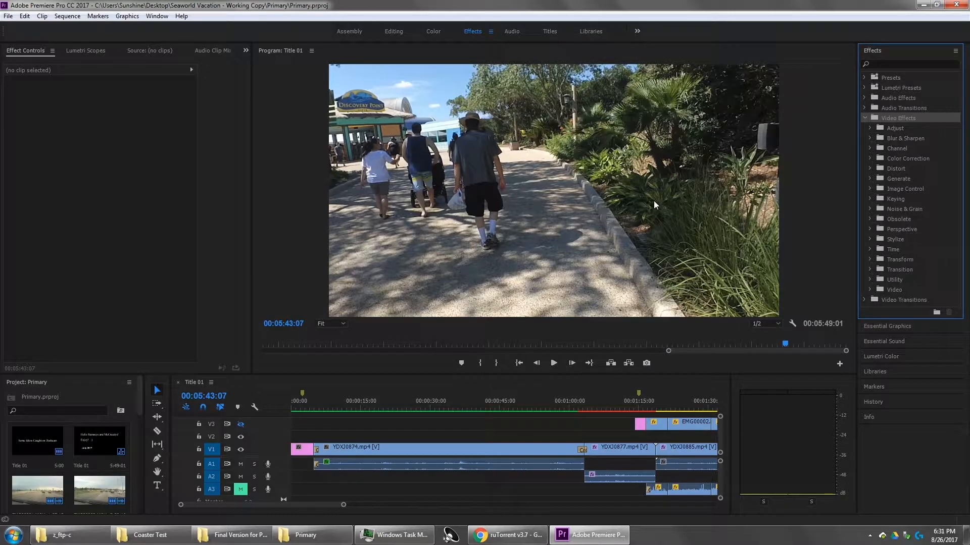
pyautogui.moveTo(709, 163)
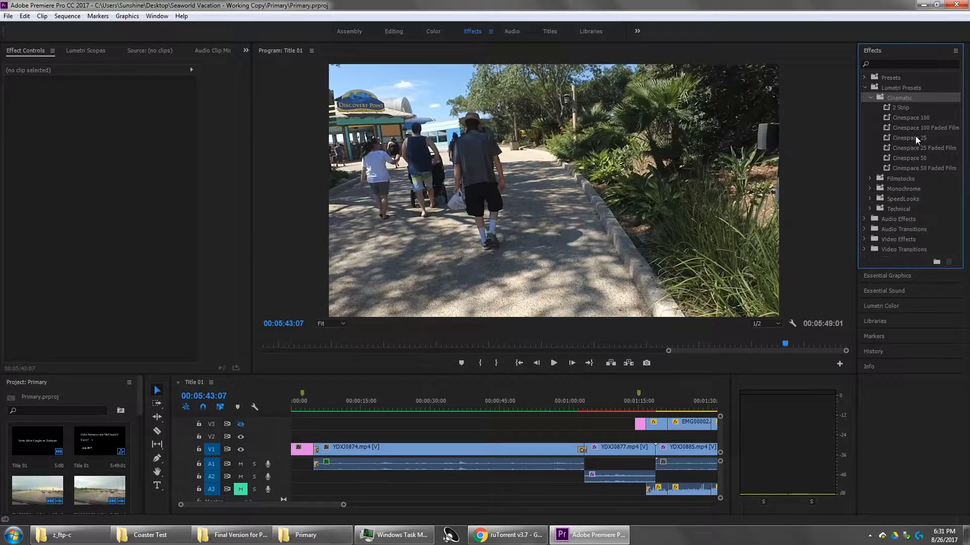
pyautogui.moveTo(906, 118)
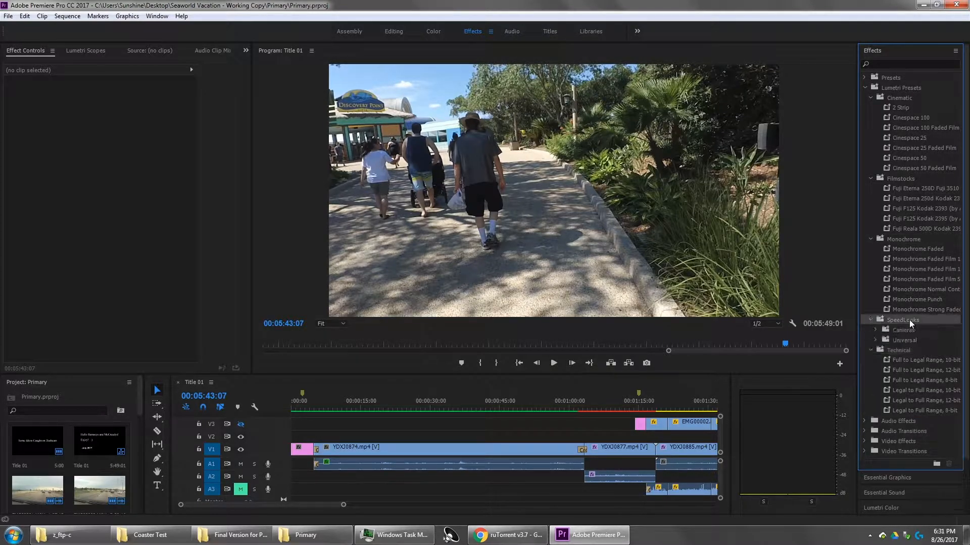
# - Scroll the Effects panel past the Lumetri Presets to the Audio Effects folder
pyautogui.scroll(-3)
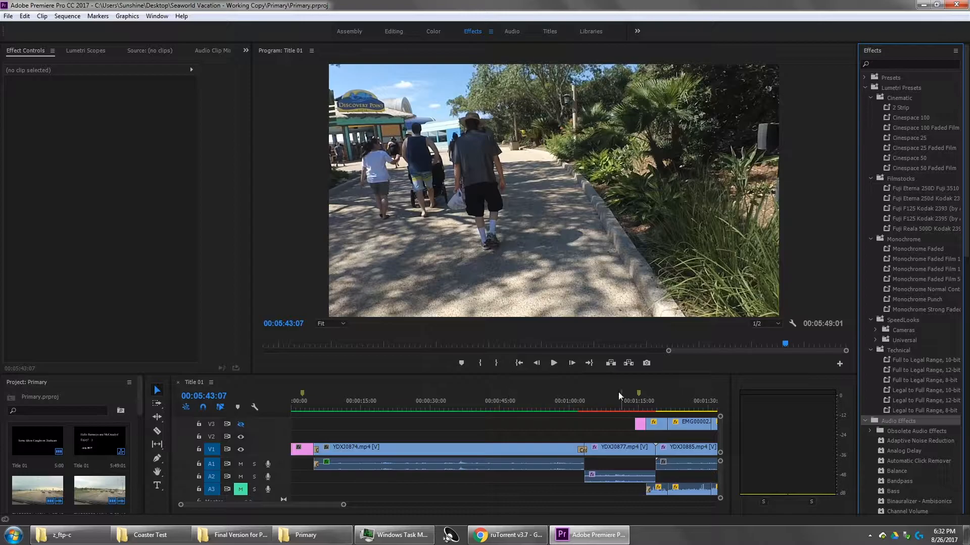
# - Scrub Title 01 to the later clip, then back to the hotel lobby footage
pyautogui.click(645, 409)
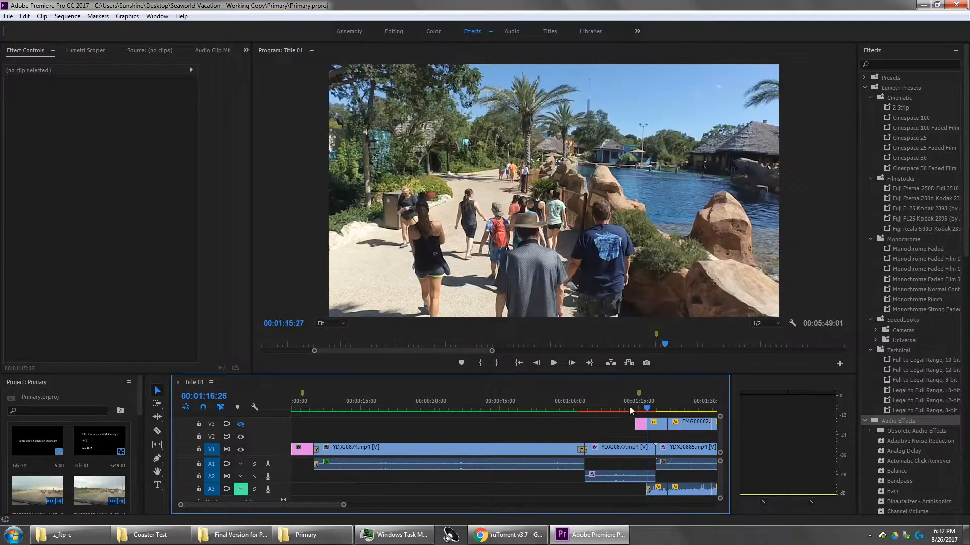
pyautogui.click(391, 408)
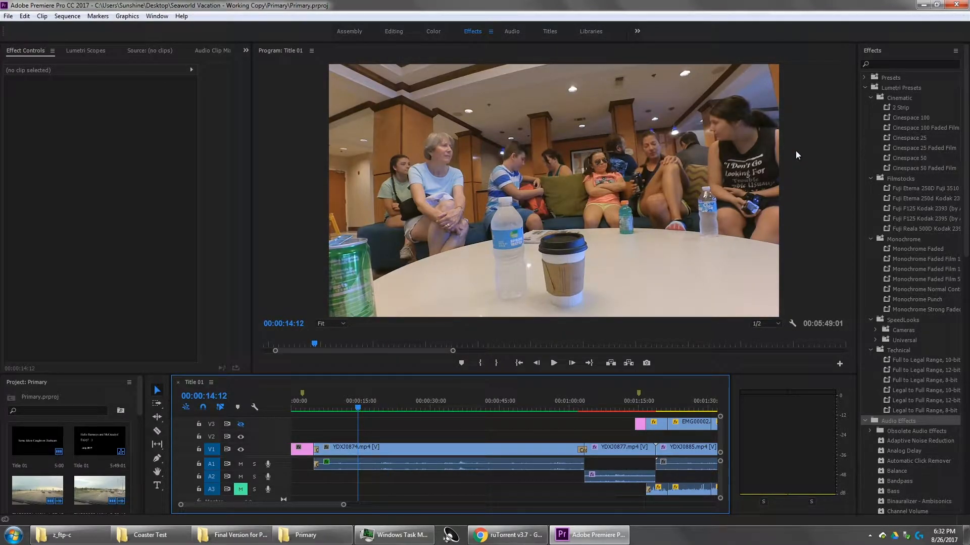
pyautogui.click(553, 363)
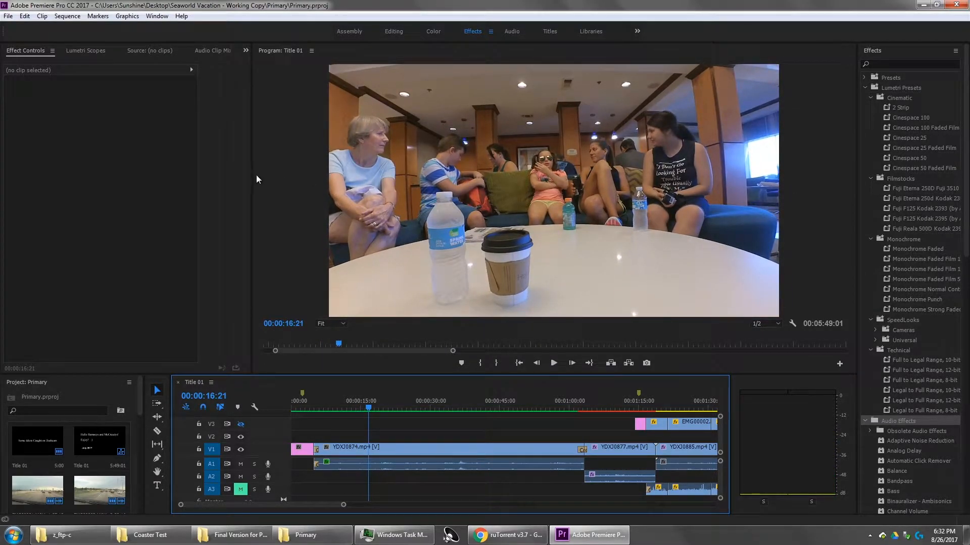
pyautogui.moveTo(774, 4)
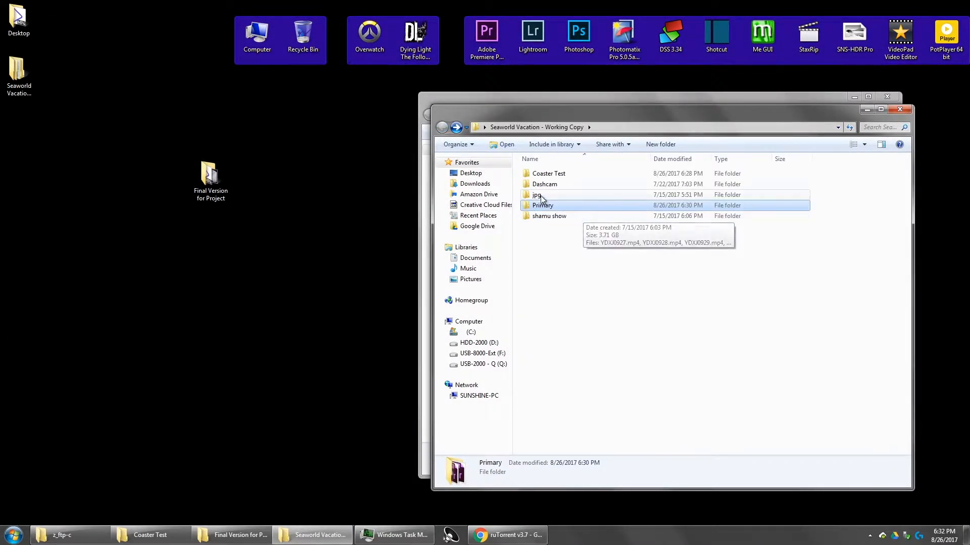
# - Open the Coaster Test folder and its Untitled.prproj project in Premiere
pyautogui.doubleClick(548, 173)
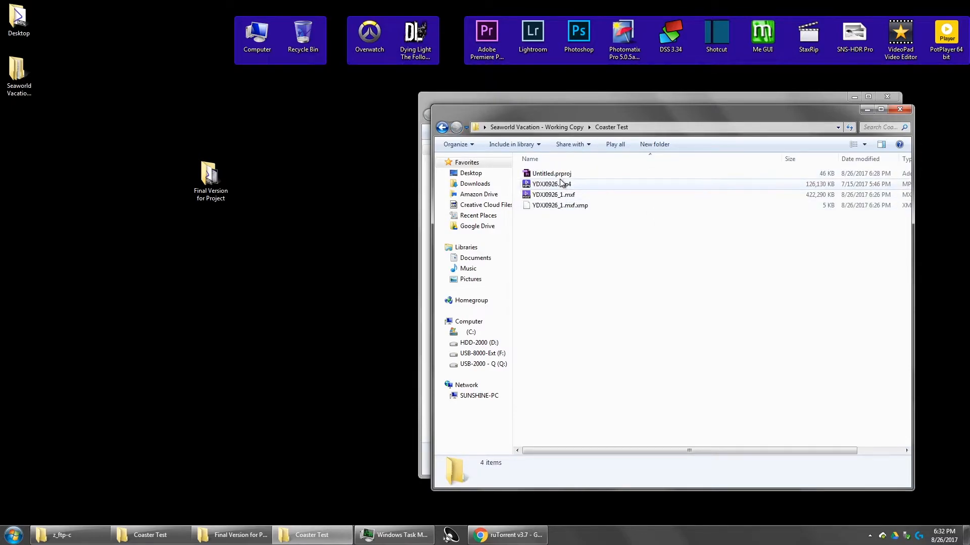
pyautogui.doubleClick(551, 173)
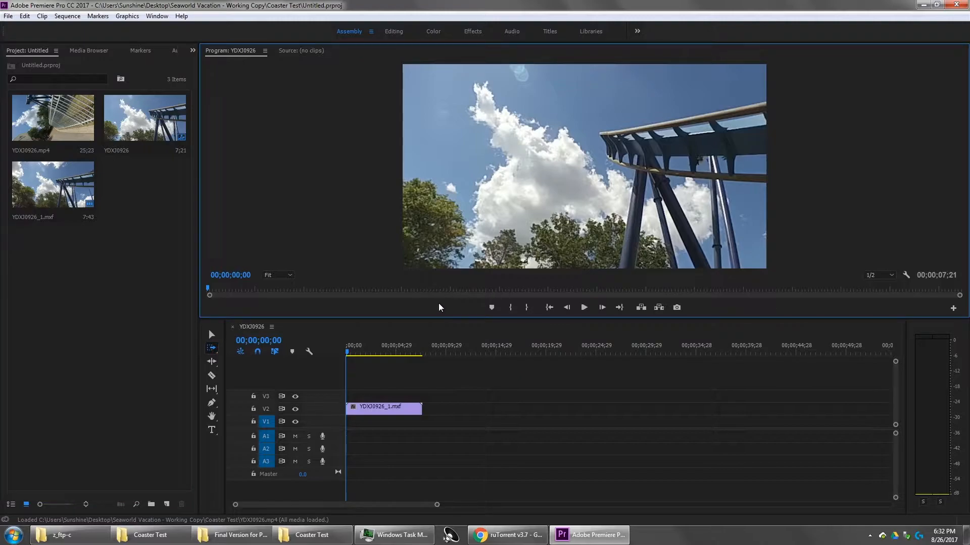
# - Play the coaster sequence to about 00:00:03, then show the Effects workspace
pyautogui.click(369, 352)
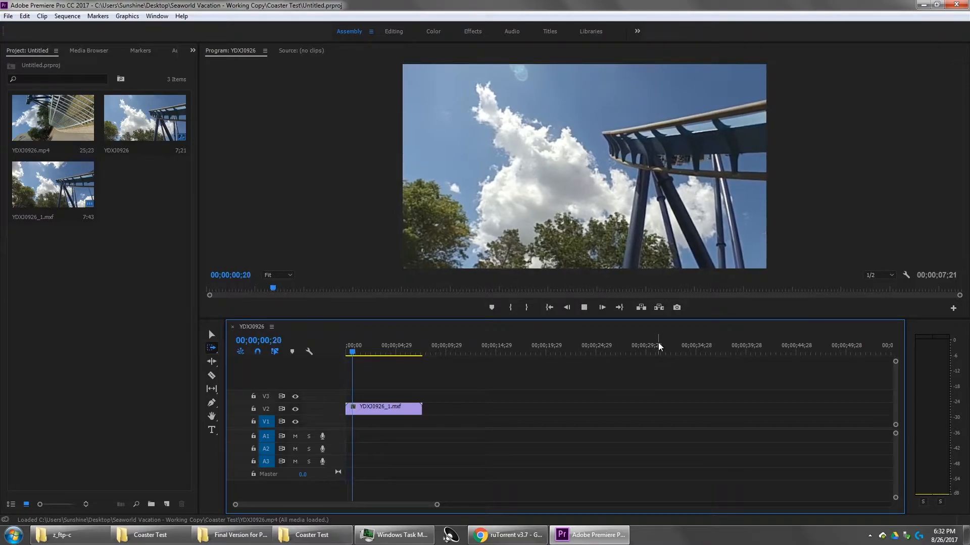
pyautogui.click(373, 352)
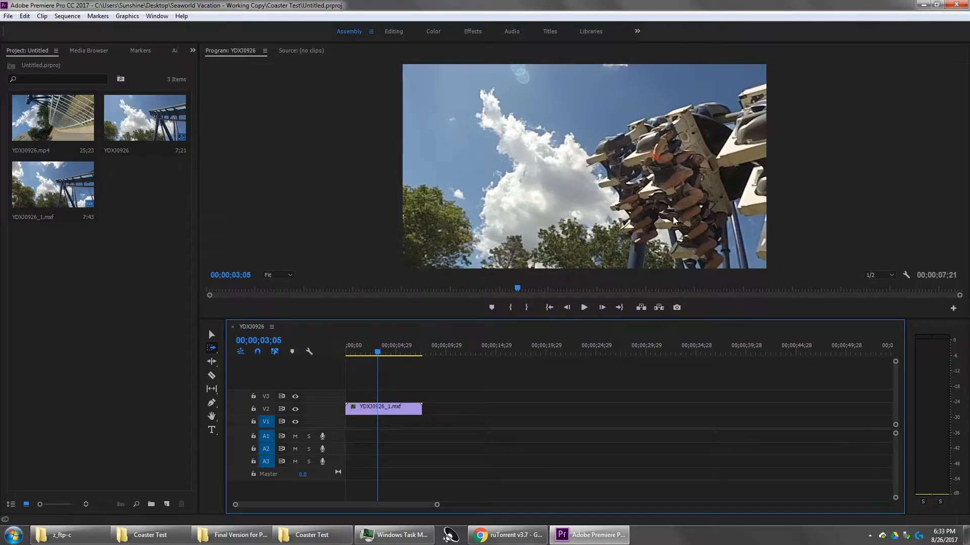
pyautogui.click(472, 31)
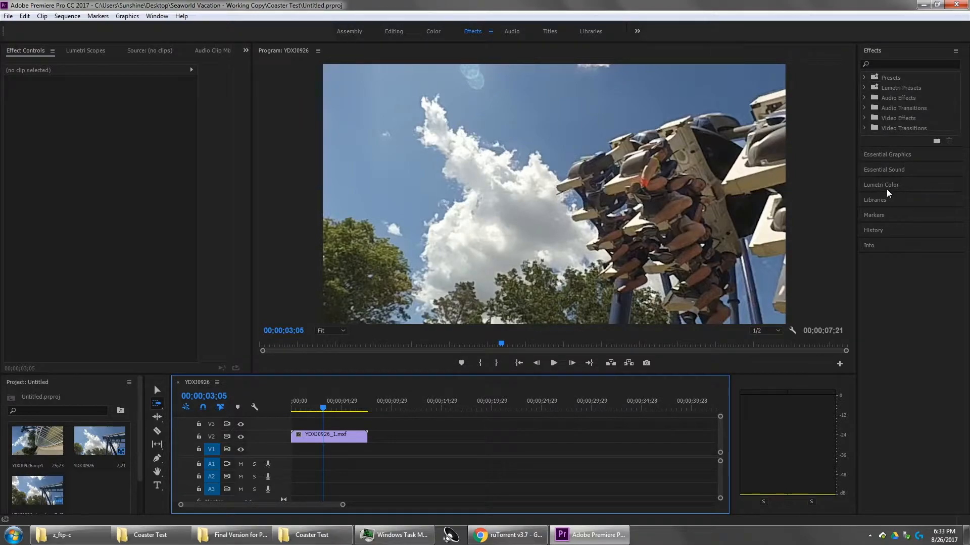
pyautogui.moveTo(880, 202)
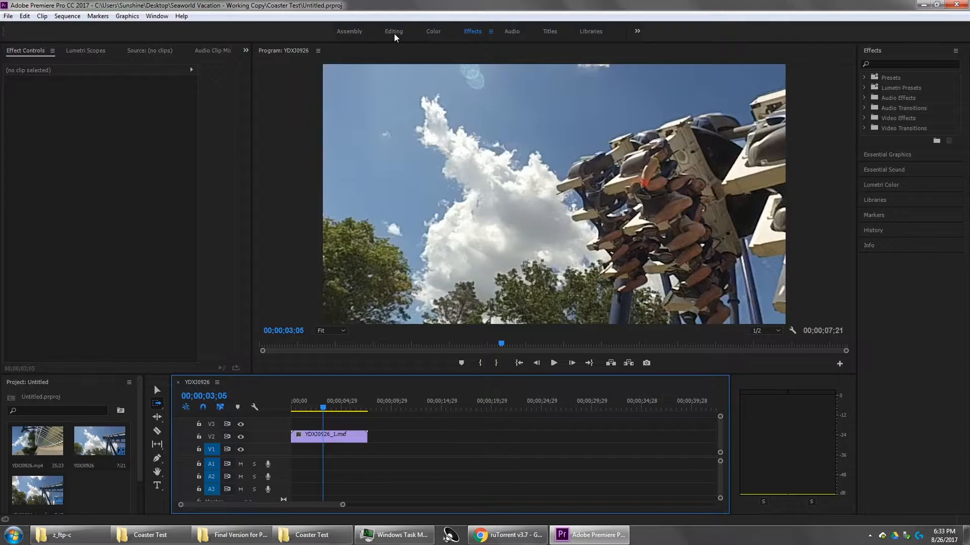
pyautogui.moveTo(578, 32)
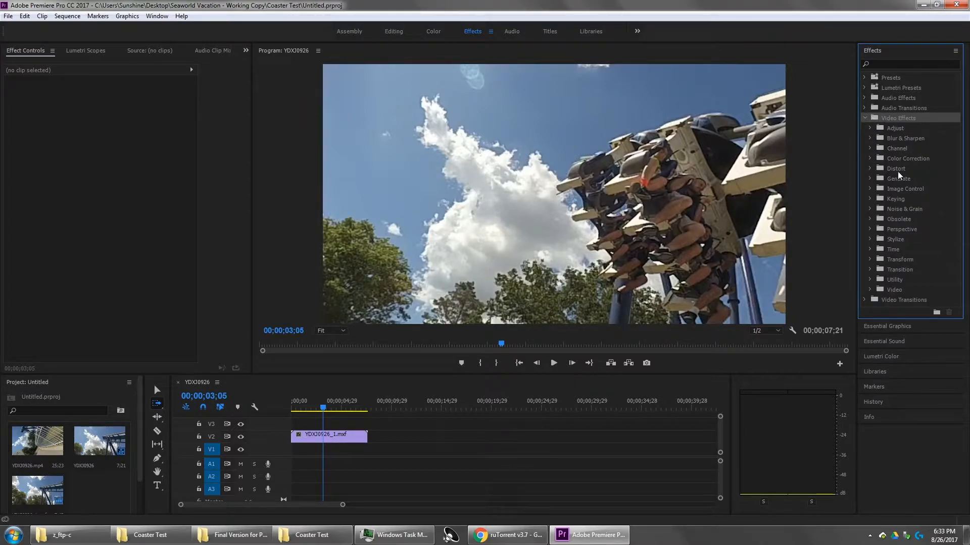
pyautogui.moveTo(919, 171)
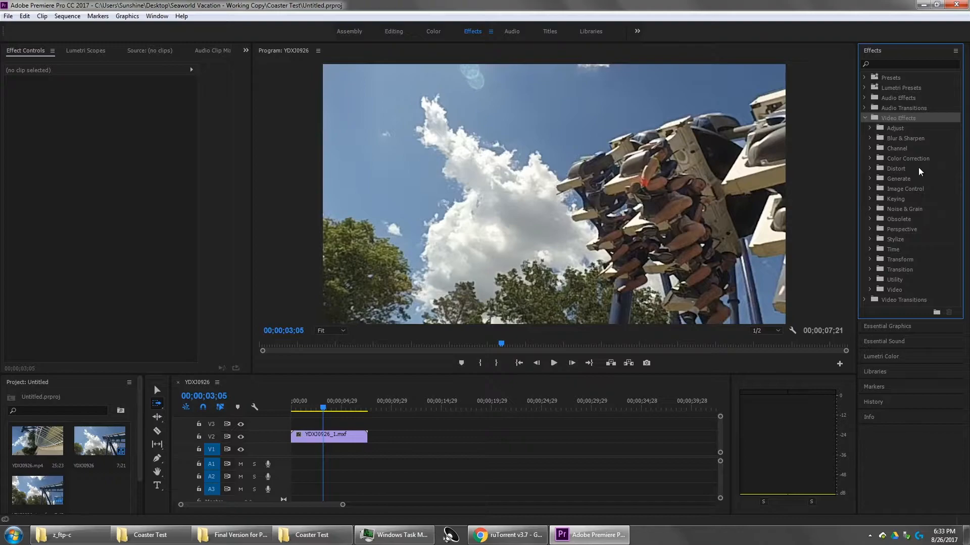
# - Expand the Color Correction folder under Video Effects
pyautogui.click(870, 158)
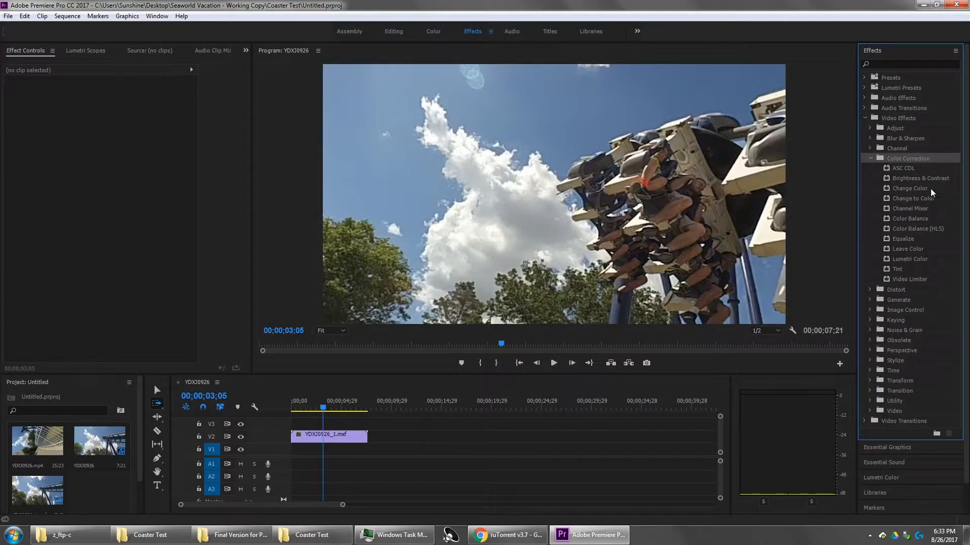
pyautogui.moveTo(906, 259)
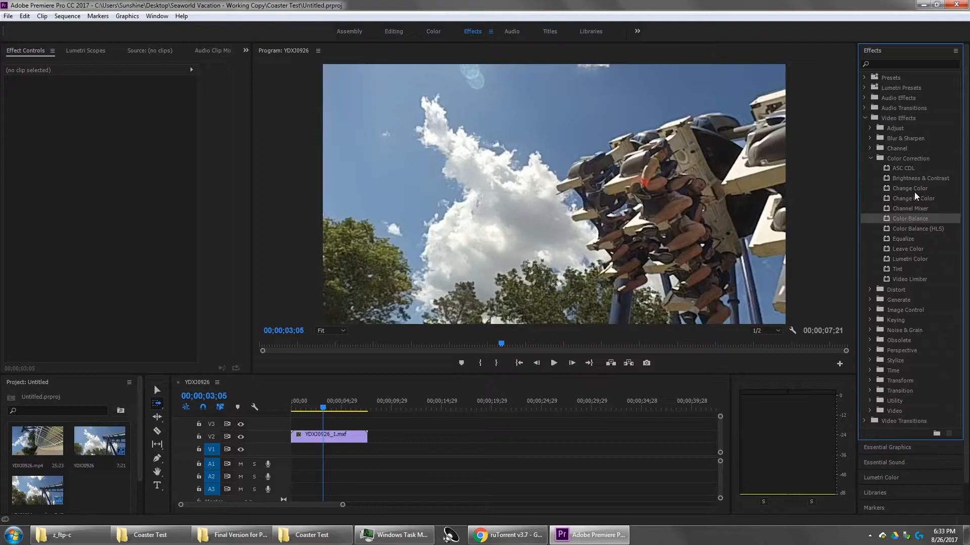
# - Apply Color Balance to the MXF clip and try midtone blue, resetting it to zero
pyautogui.moveTo(910, 218); pyautogui.dragTo(343, 435)
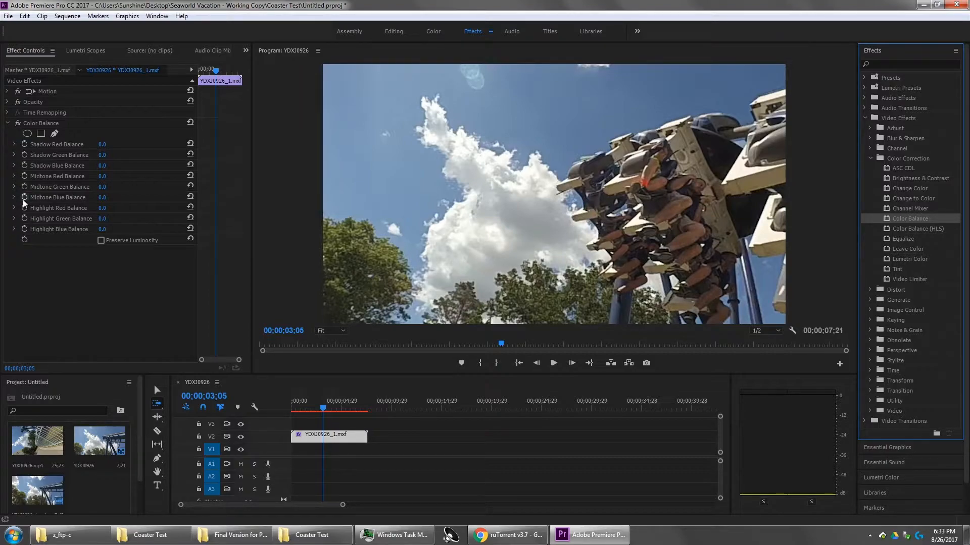
pyautogui.click(15, 197)
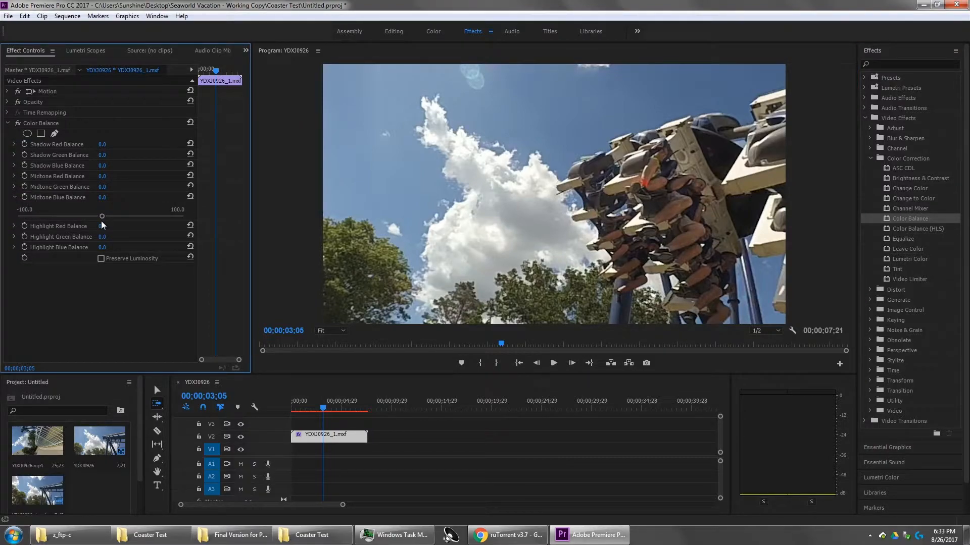
pyautogui.moveTo(101, 216); pyautogui.dragTo(139, 217)
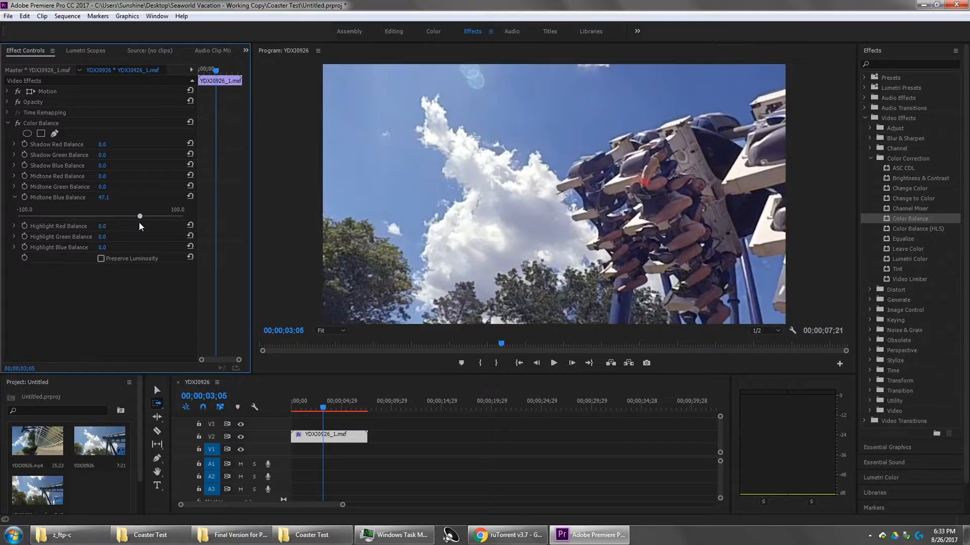
pyautogui.moveTo(140, 217); pyautogui.dragTo(88, 217)
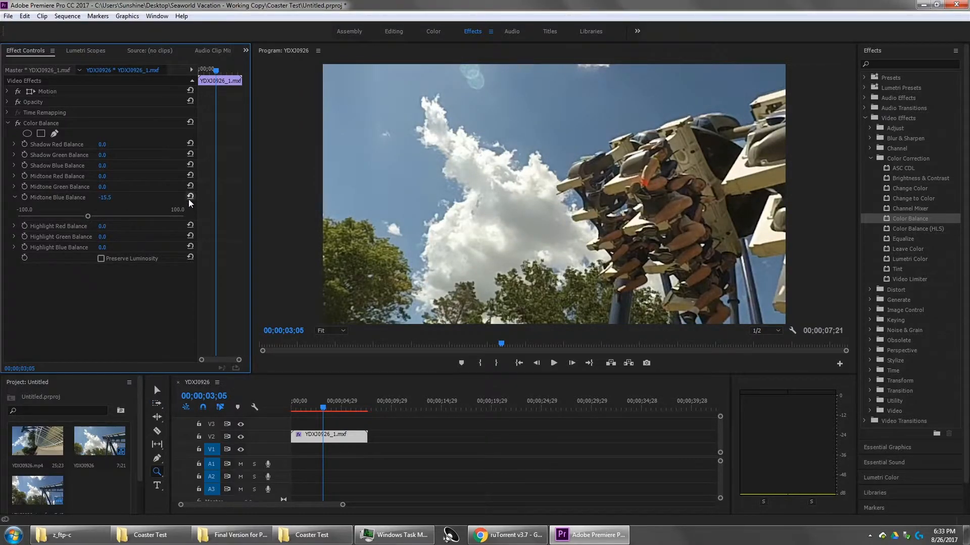
pyautogui.click(190, 196)
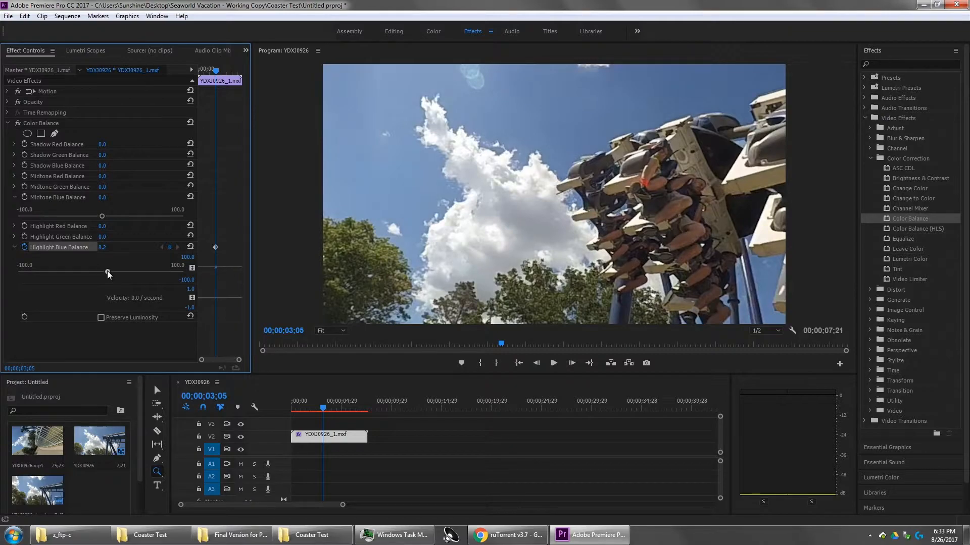
# - Set highlight blue to 24.6, midtone green to 17.9 and shadow green to 12.5
pyautogui.moveTo(107, 273); pyautogui.dragTo(122, 274)
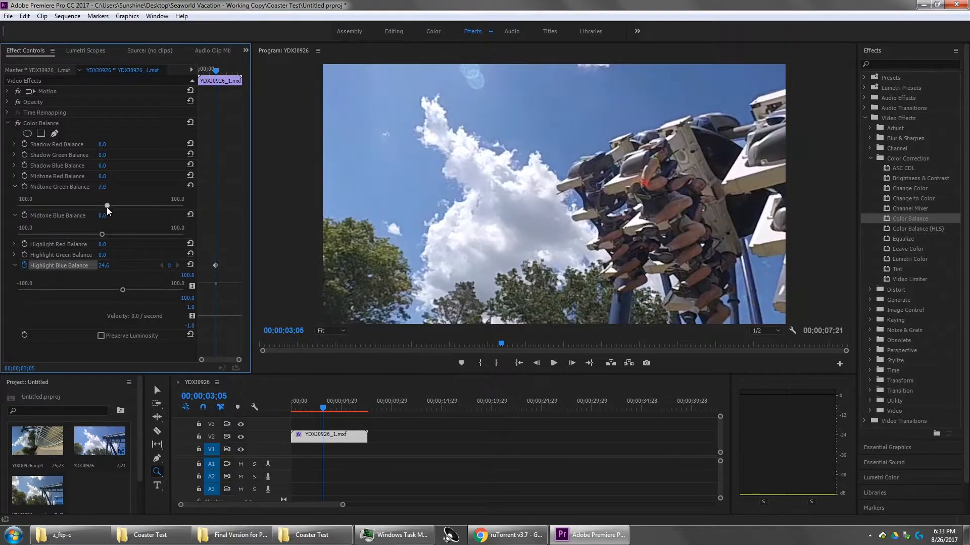
pyautogui.moveTo(107, 206); pyautogui.dragTo(116, 206)
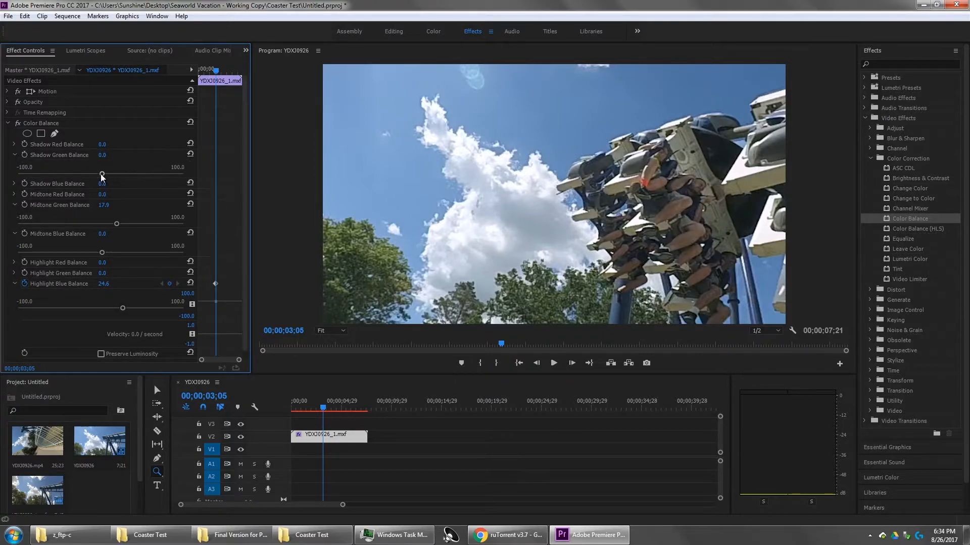
pyautogui.moveTo(102, 174); pyautogui.dragTo(115, 174)
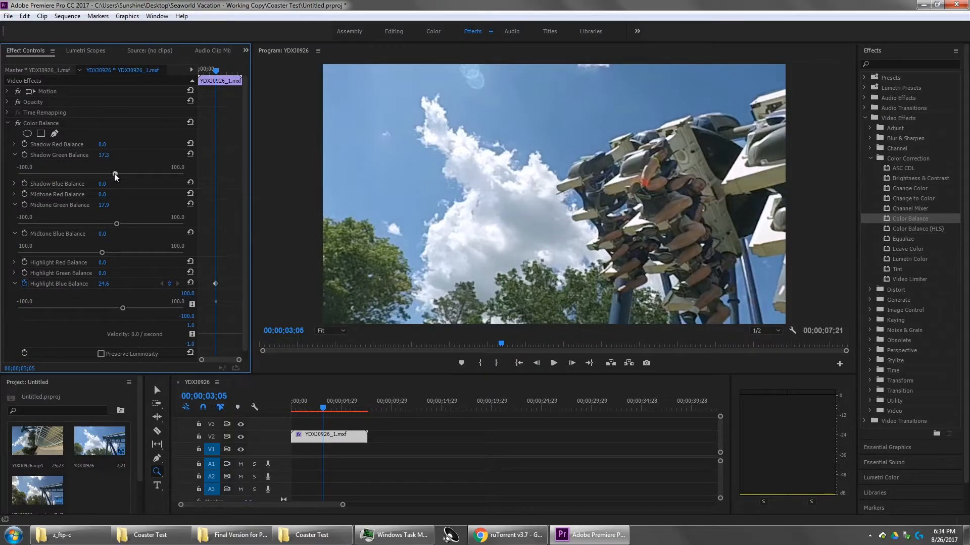
pyautogui.moveTo(114, 175); pyautogui.dragTo(110, 175)
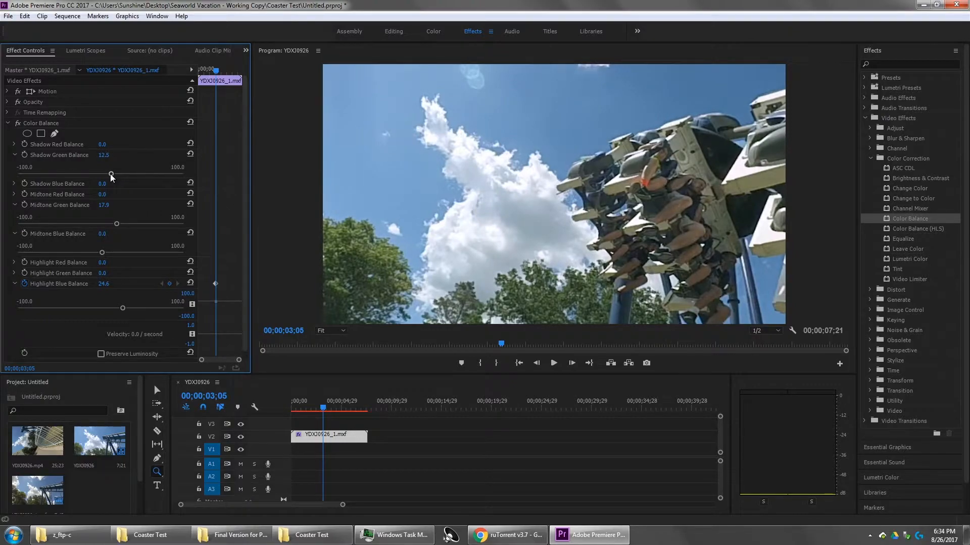
pyautogui.click(304, 407)
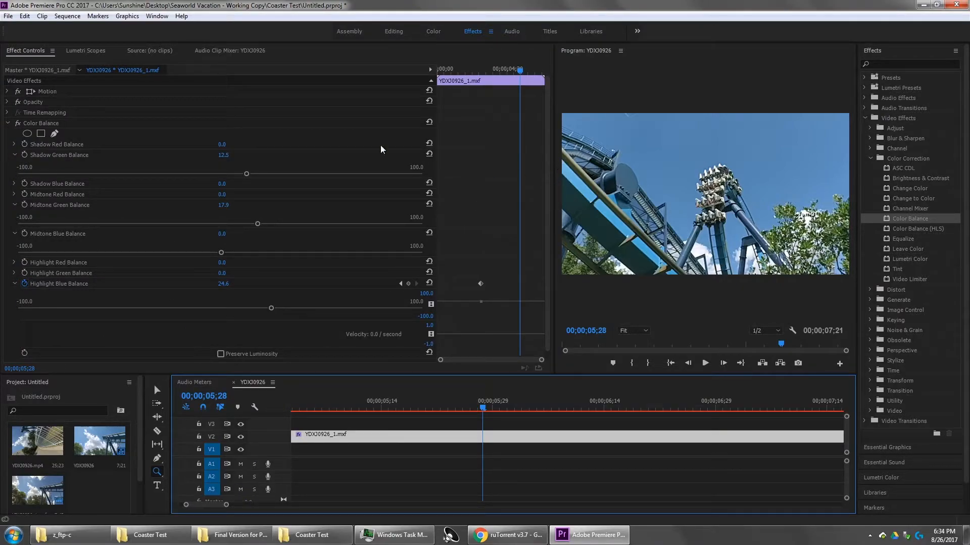
# - Clear Color Balance from the coaster clip using its right-click menu in Effect Controls
pyautogui.rightClick(40, 122)
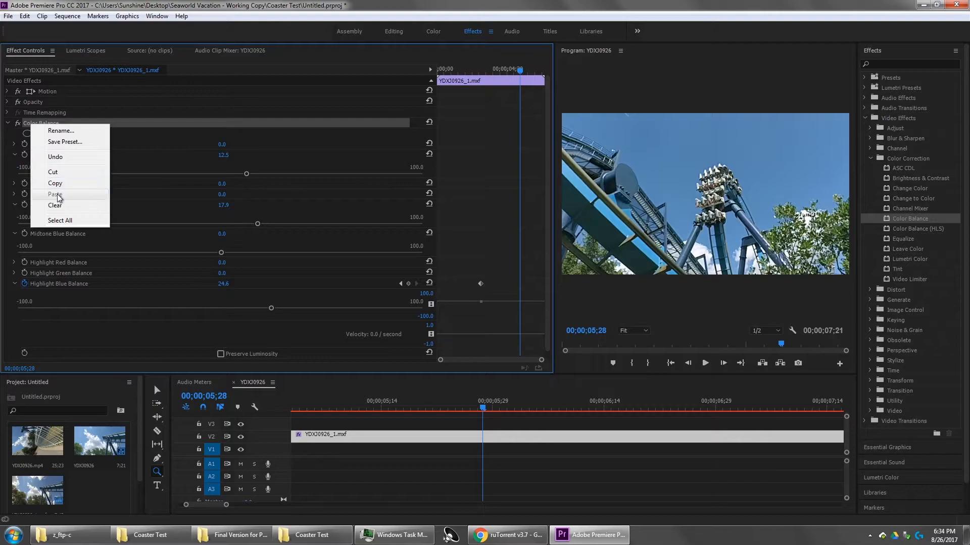
pyautogui.click(56, 205)
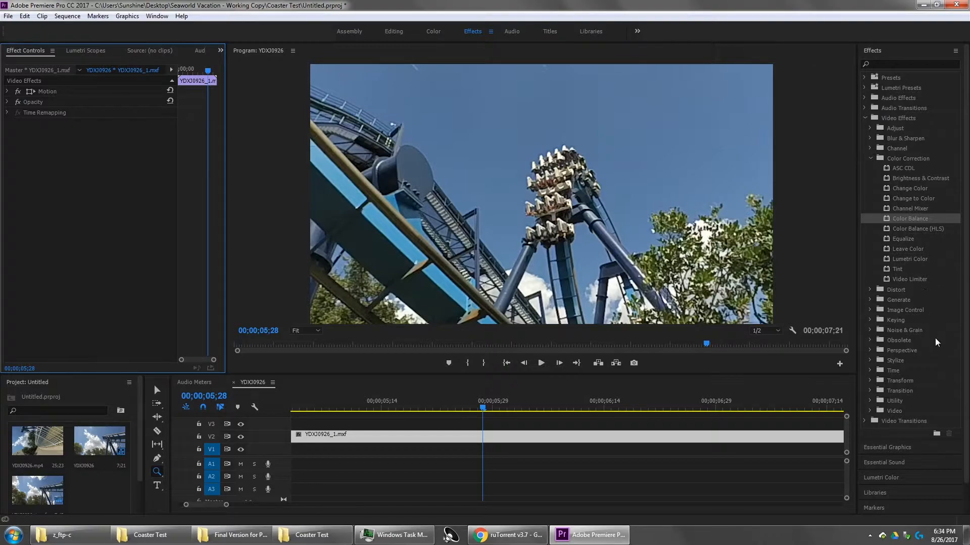
pyautogui.moveTo(929, 222)
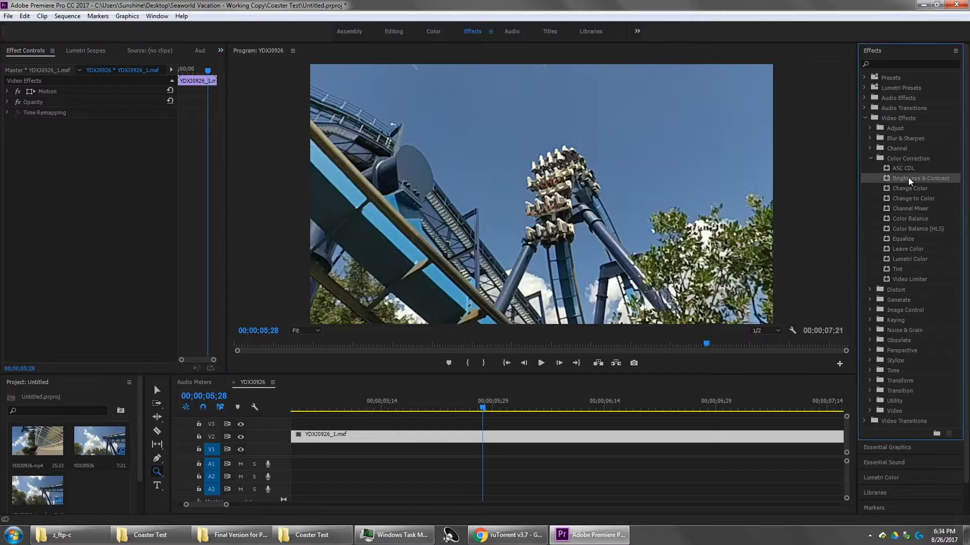
# - Apply Brightness & Contrast to the coaster clip and raise its contrast and brightness
pyautogui.moveTo(922, 178); pyautogui.dragTo(340, 436)
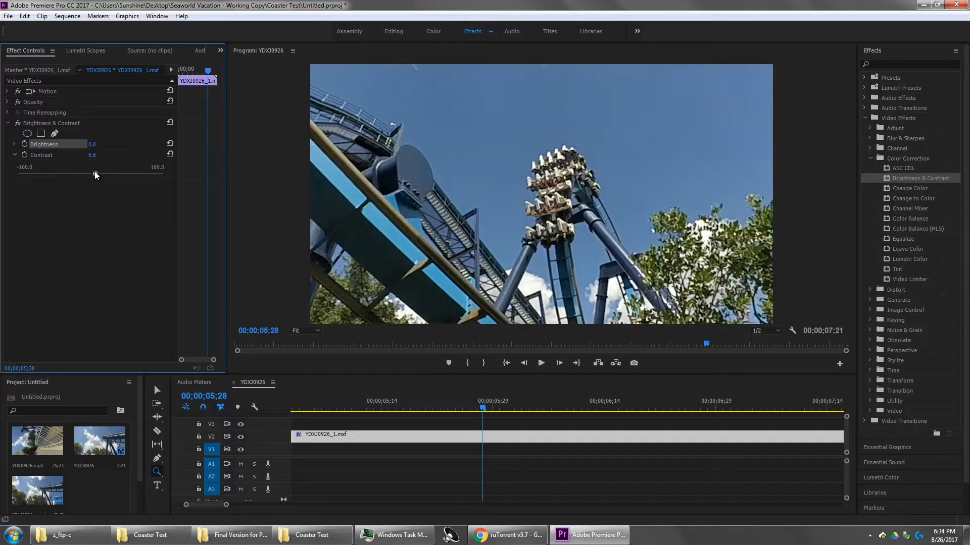
pyautogui.moveTo(96, 174); pyautogui.dragTo(99, 174)
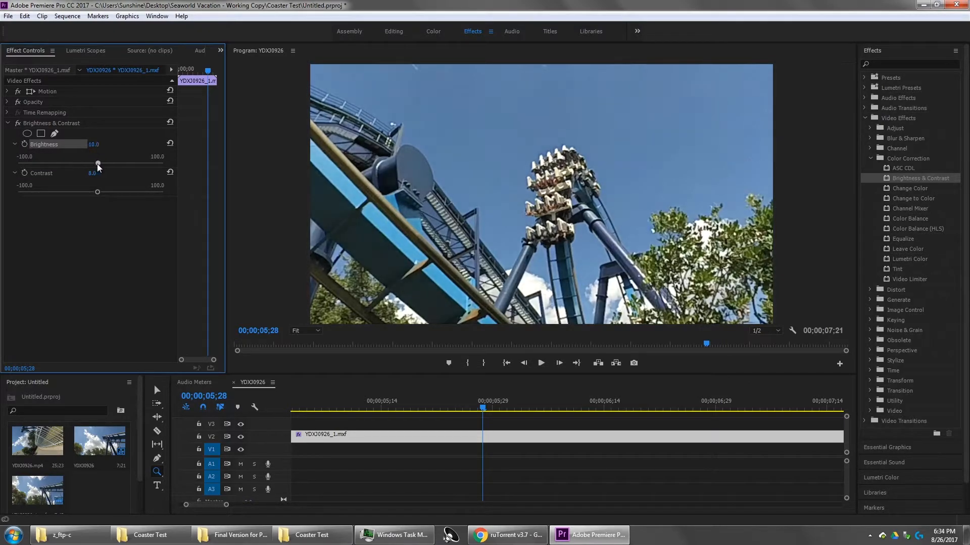
pyautogui.moveTo(97, 162); pyautogui.dragTo(91, 162)
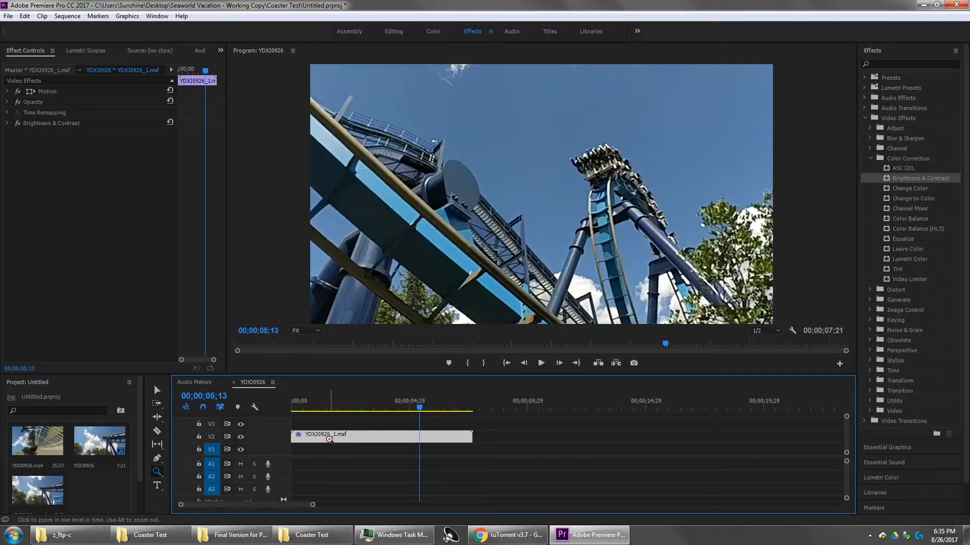
# - Slow the coaster clip to 25% speed and return to the sequence start
pyautogui.rightClick(329, 441)
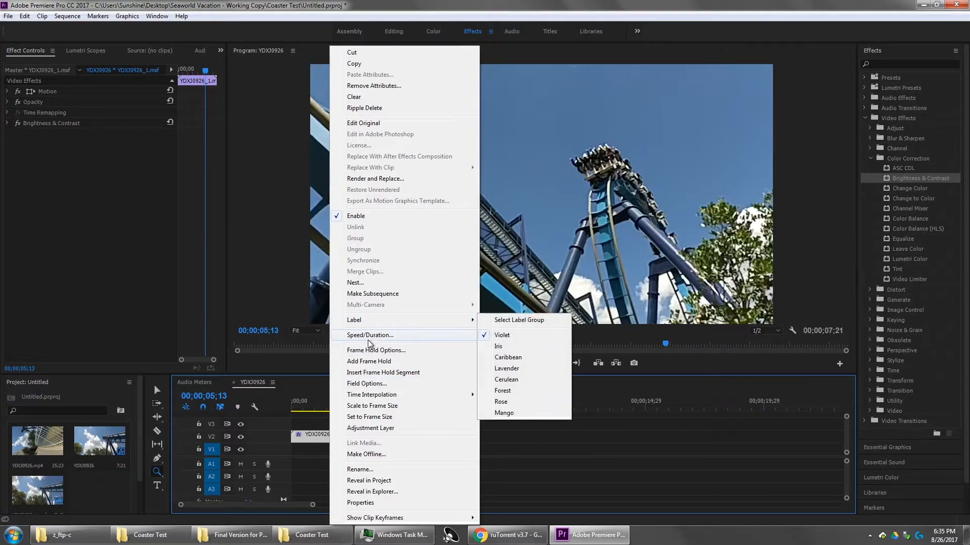
pyautogui.click(369, 335)
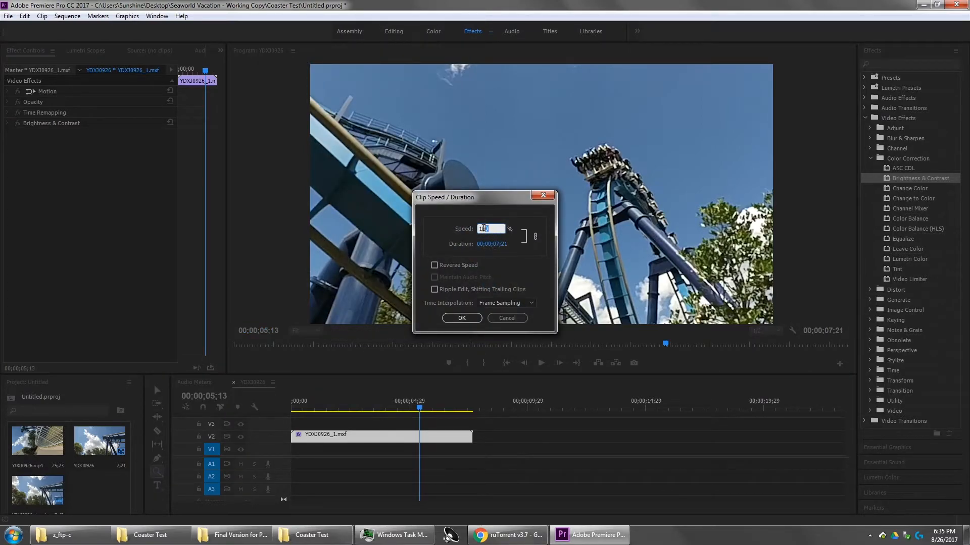
pyautogui.write('25')
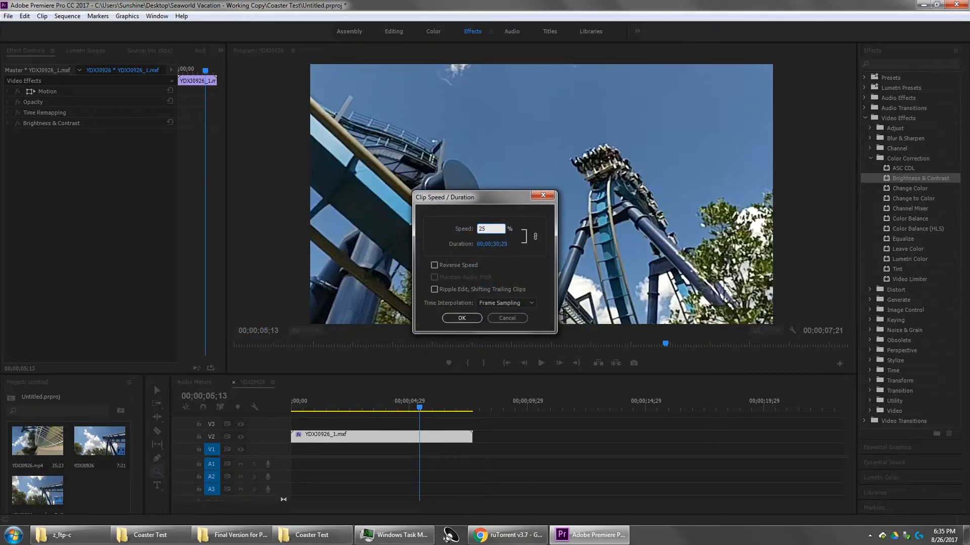
pyautogui.click(462, 318)
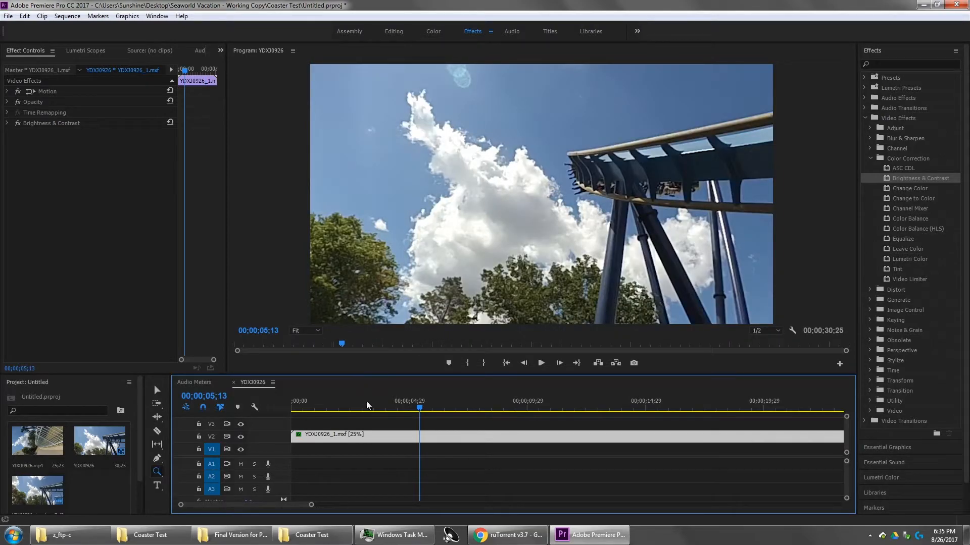
pyautogui.click(291, 407)
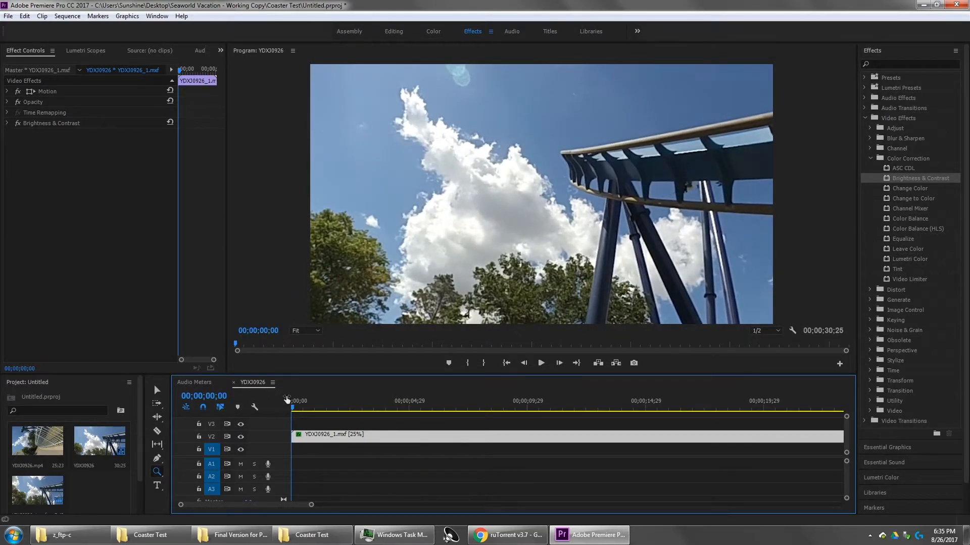
pyautogui.moveTo(287, 400)
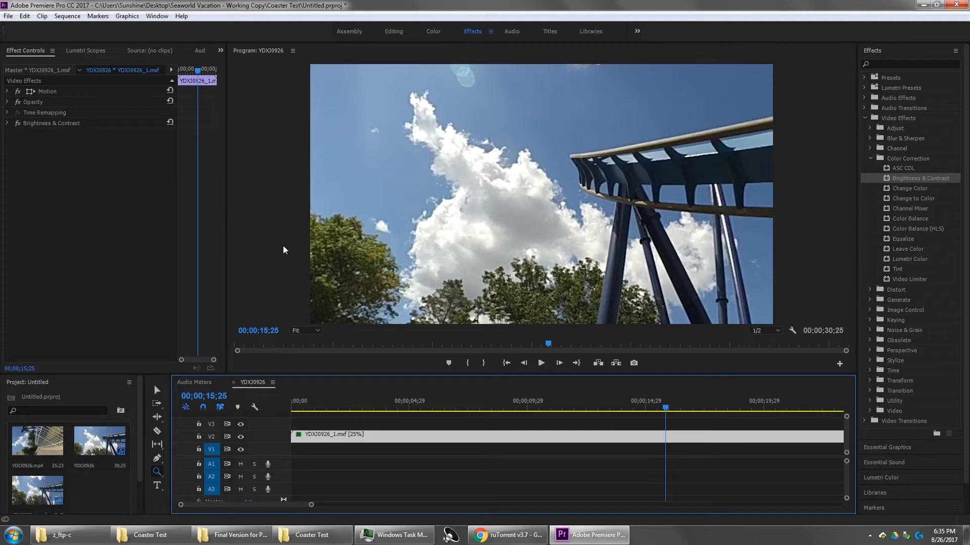
pyautogui.moveTo(212, 293)
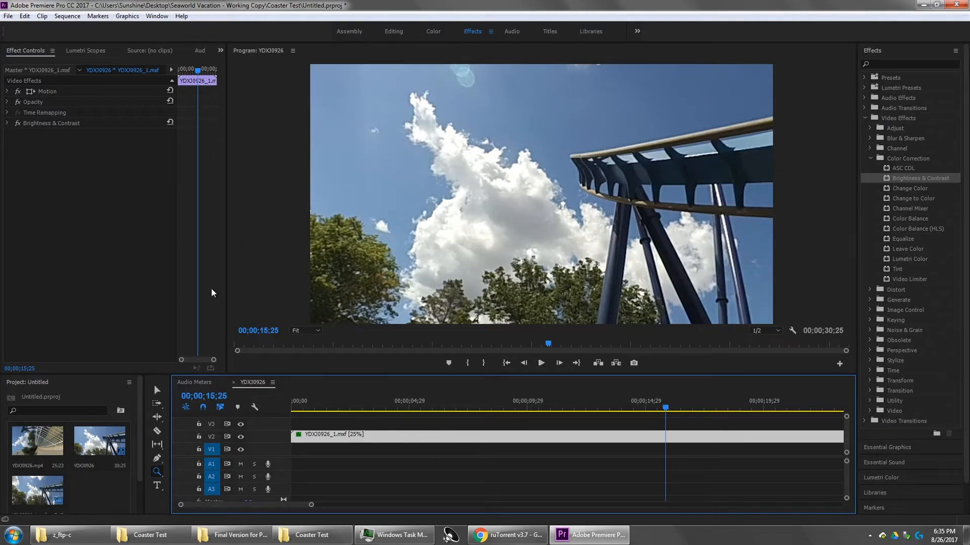
# - Export the sequence from the Assembly workspace and check the 1.61 GB MXF in Coaster Test
pyautogui.click(349, 31)
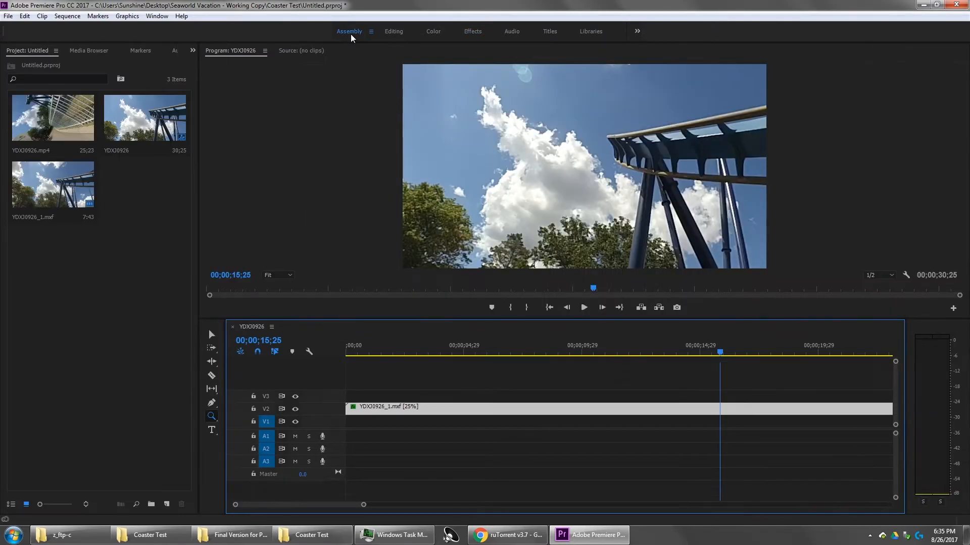
pyautogui.click(7, 19)
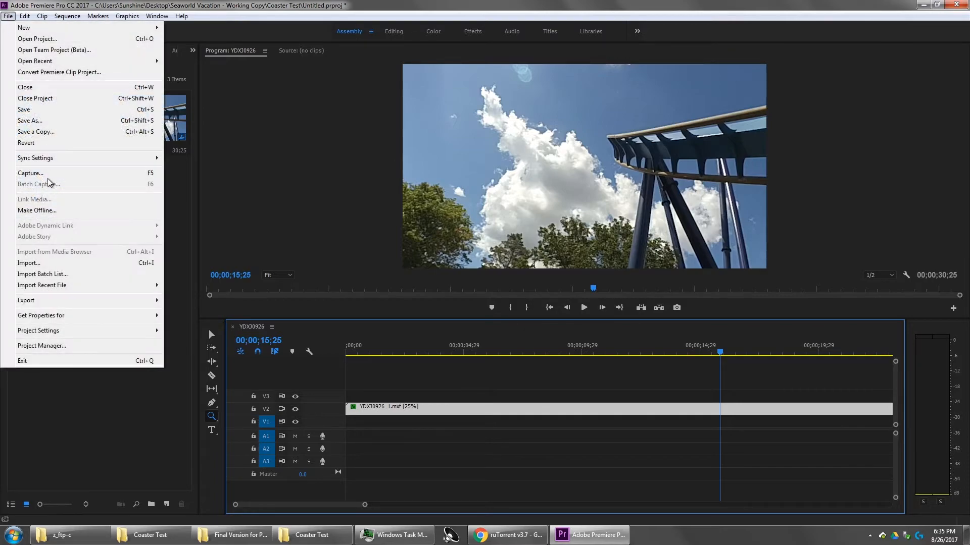
pyautogui.moveTo(47, 248)
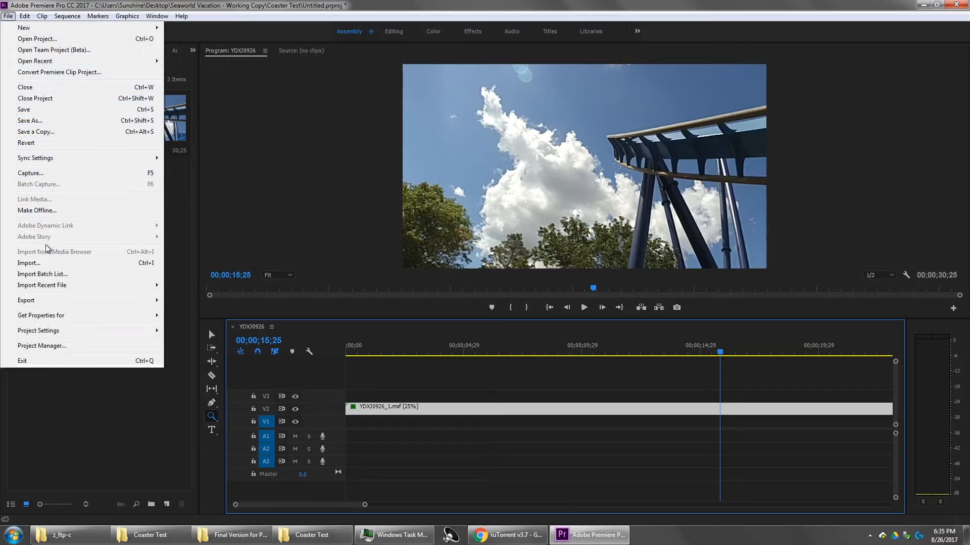
pyautogui.click(6, 19)
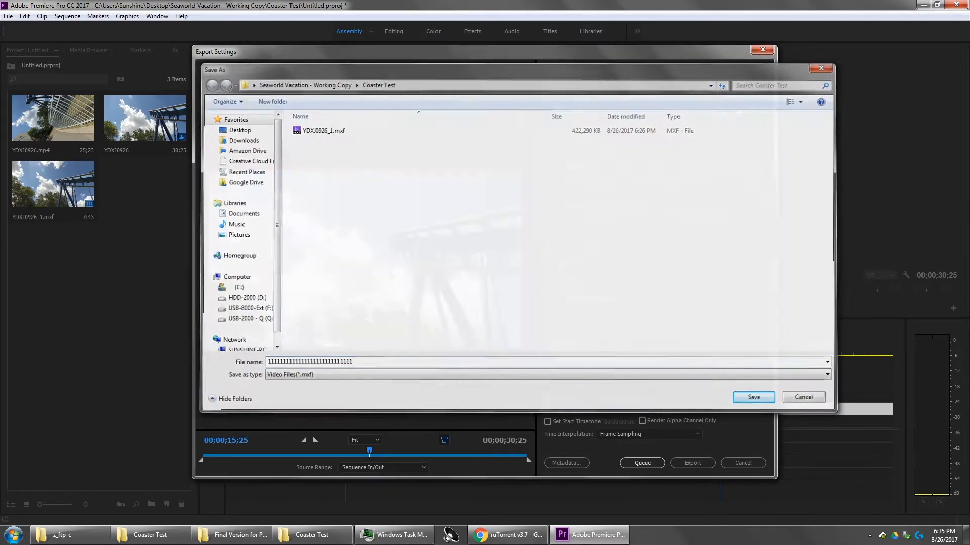
pyautogui.click(753, 397)
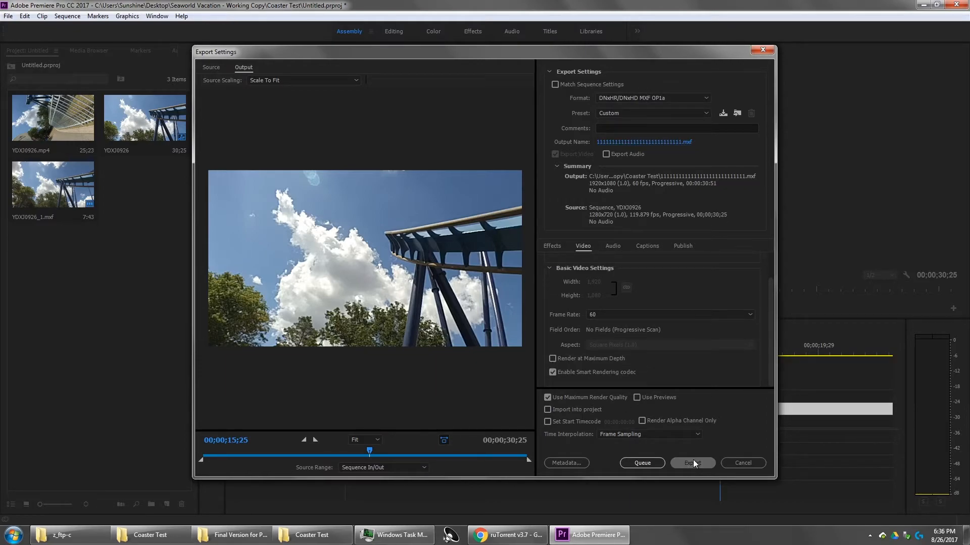
pyautogui.click(693, 463)
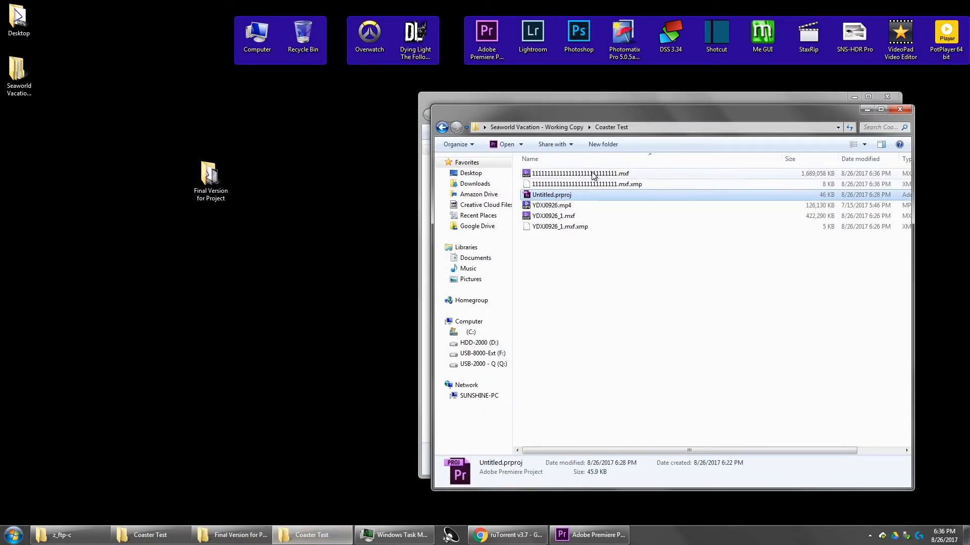
pyautogui.click(579, 174)
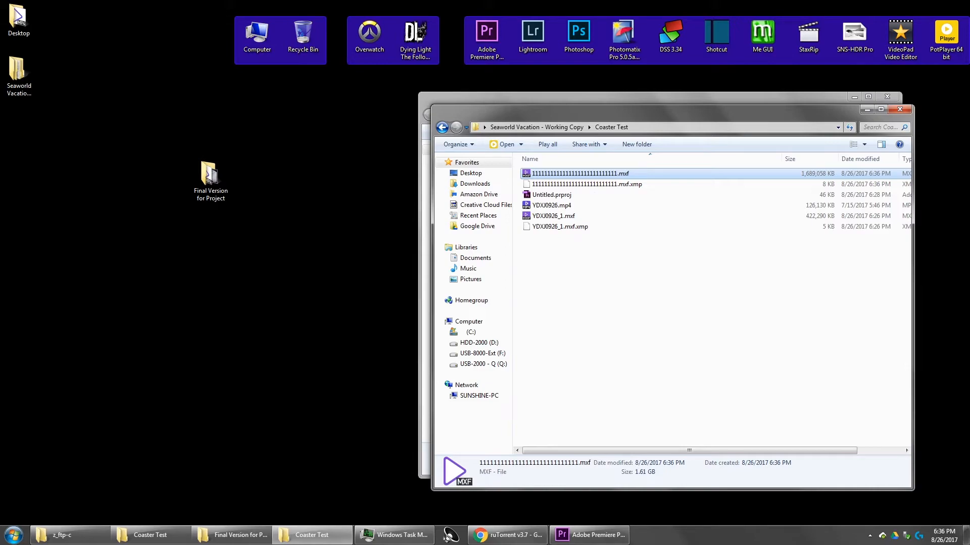